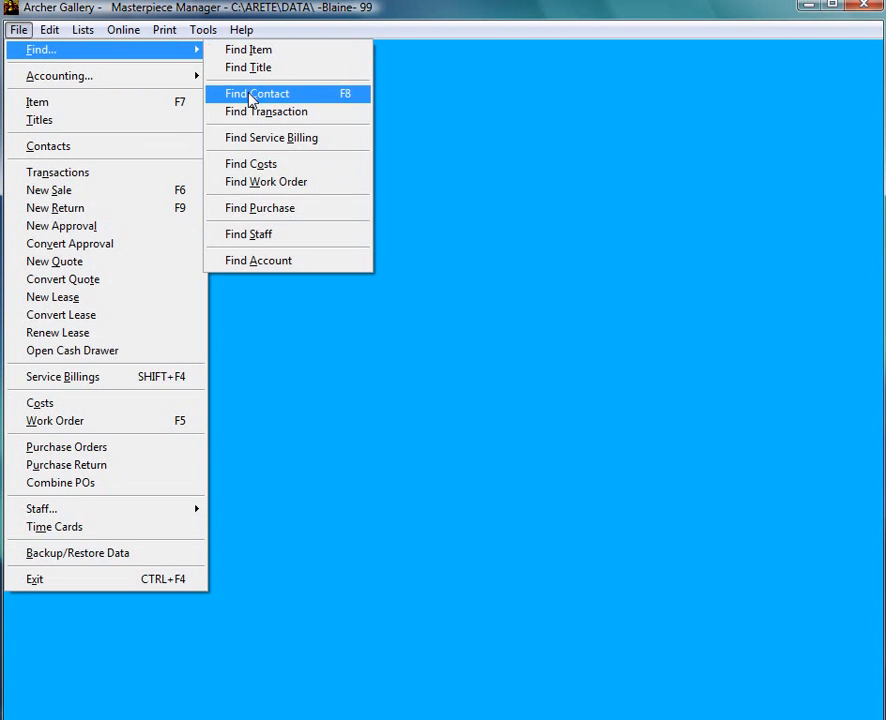
Find Daymien's contact record and show its Online details
left_click(256, 94)
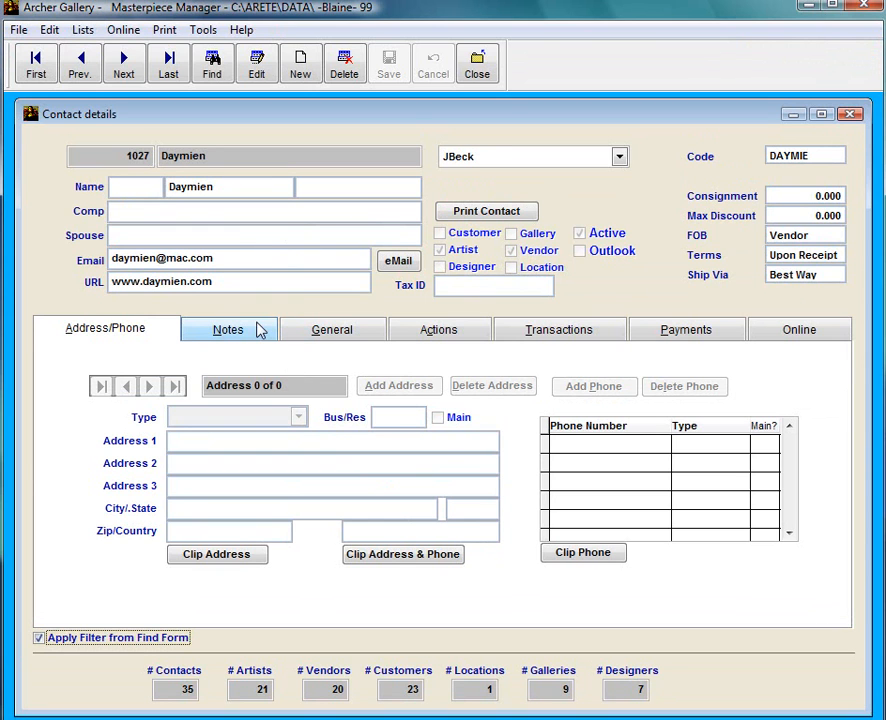
left_click(798, 328)
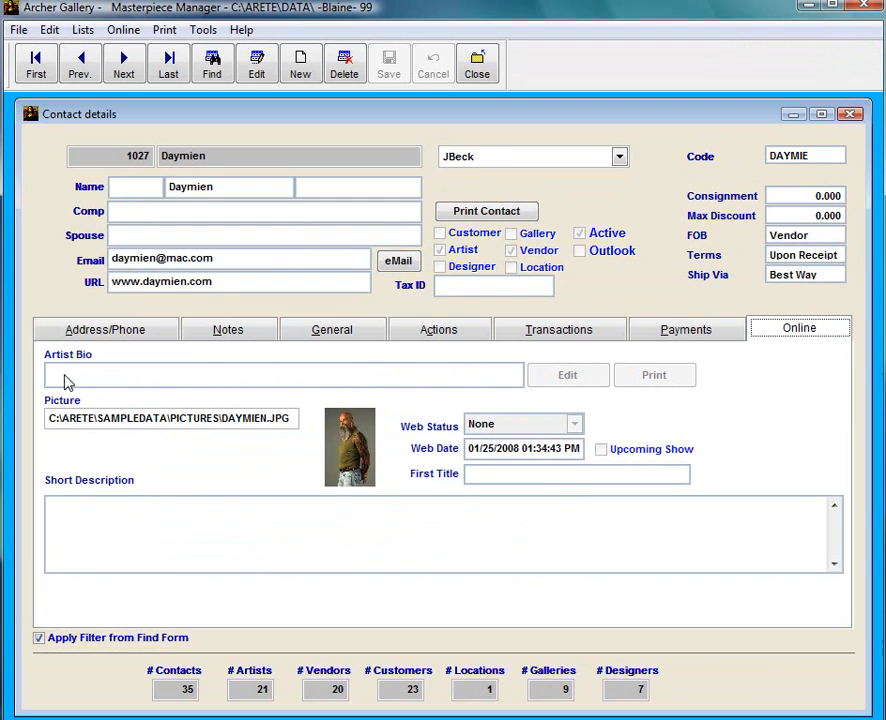
mouse_move(410, 450)
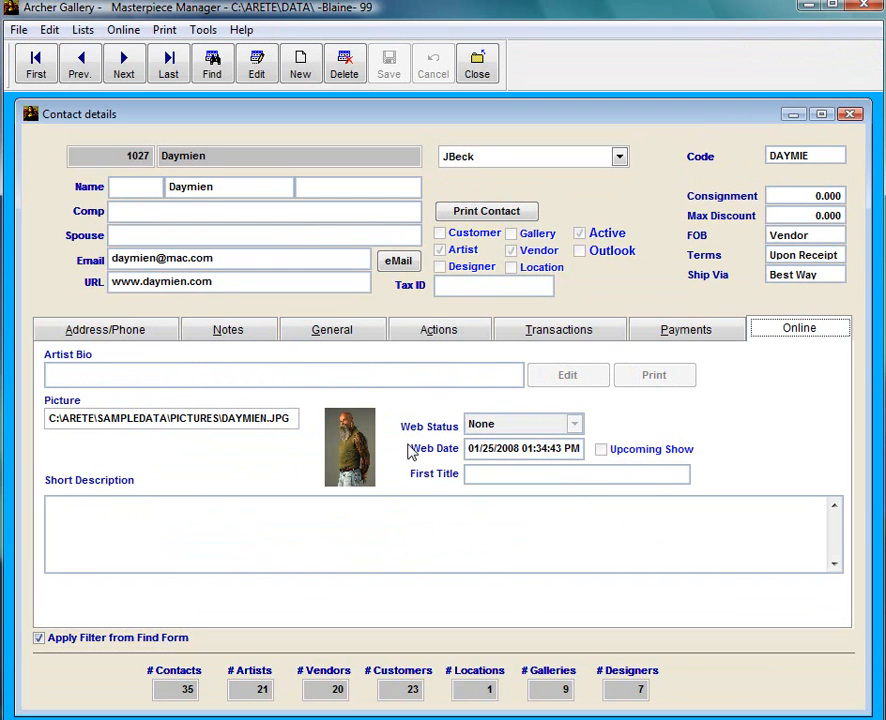
mouse_move(364, 338)
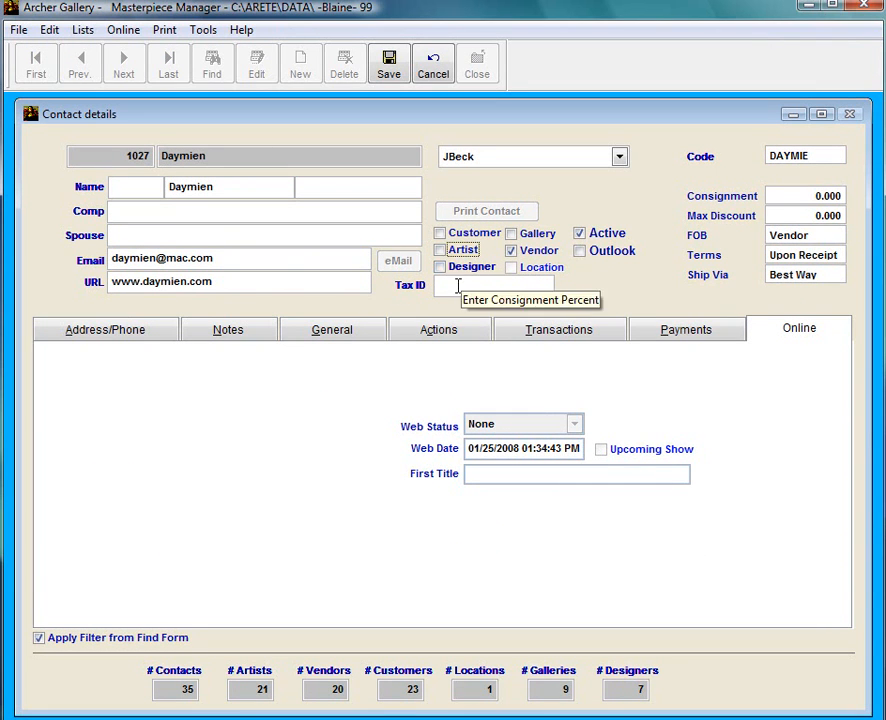
left_click(440, 250)
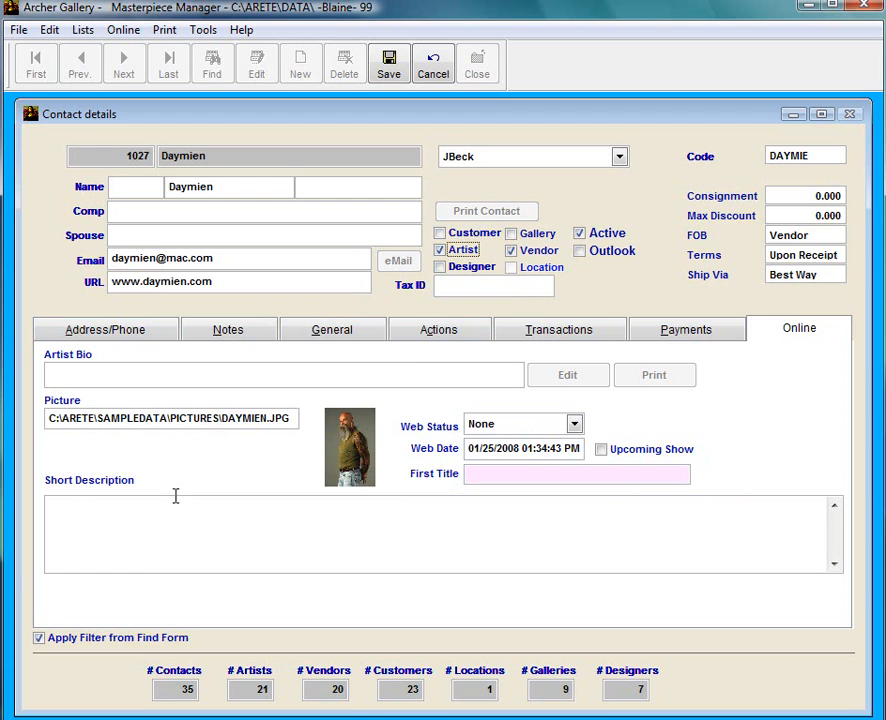
mouse_move(158, 418)
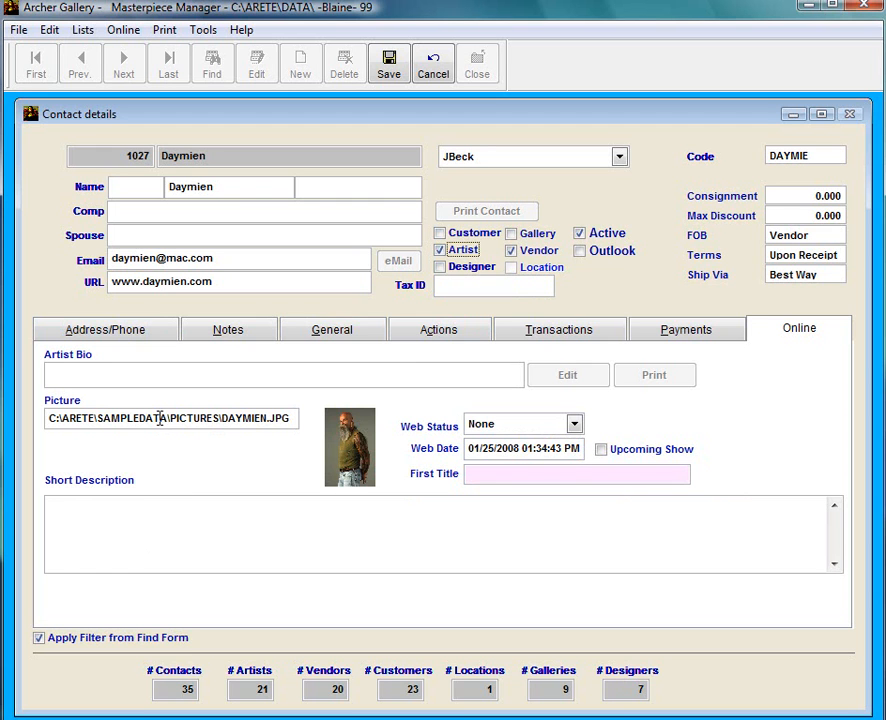
double_click(192, 418)
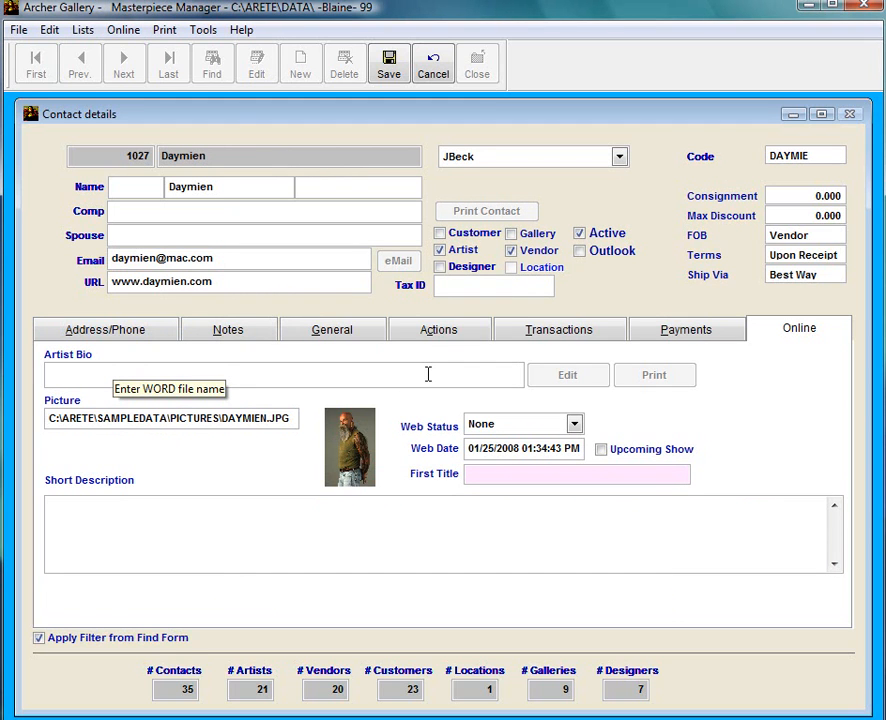
mouse_move(228, 396)
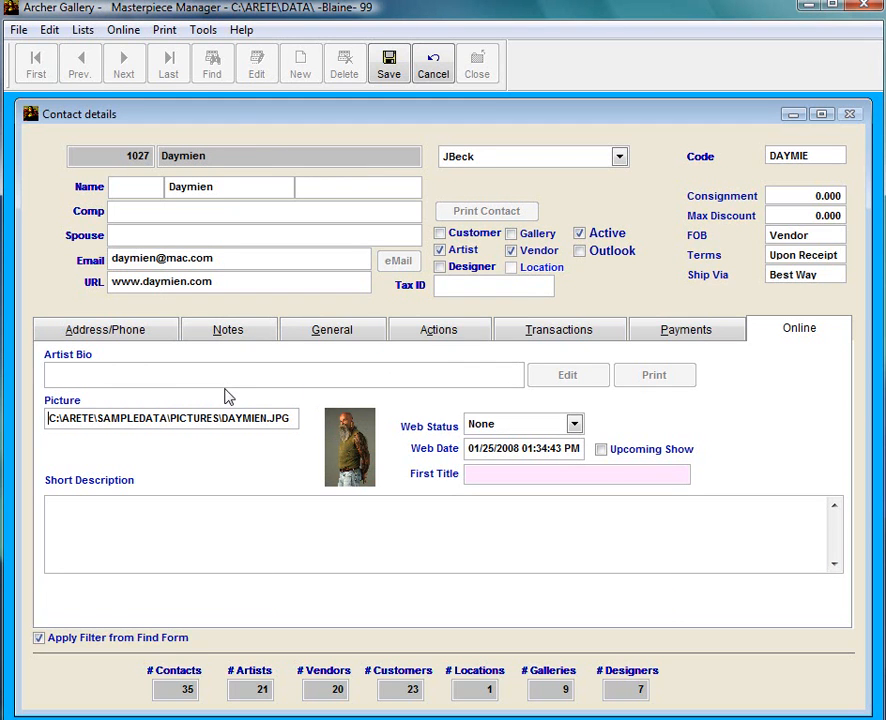
mouse_move(176, 376)
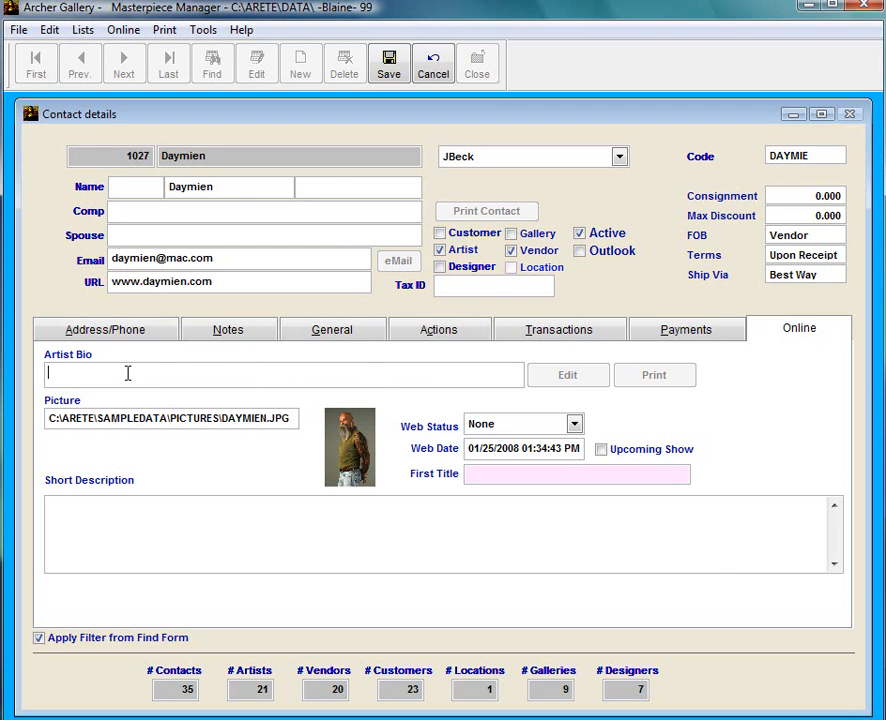
left_click(568, 374)
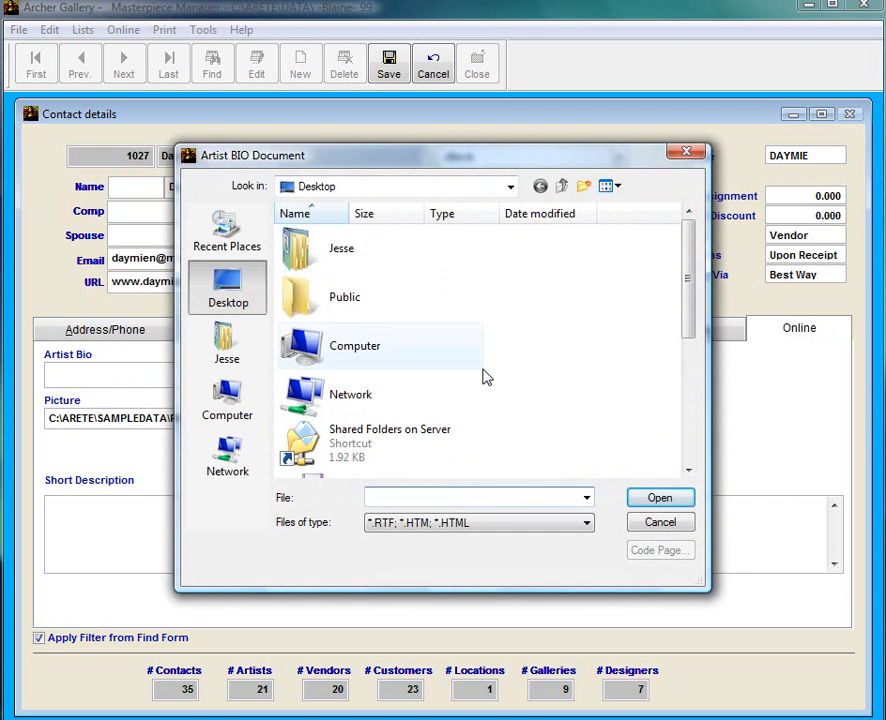
left_click(660, 520)
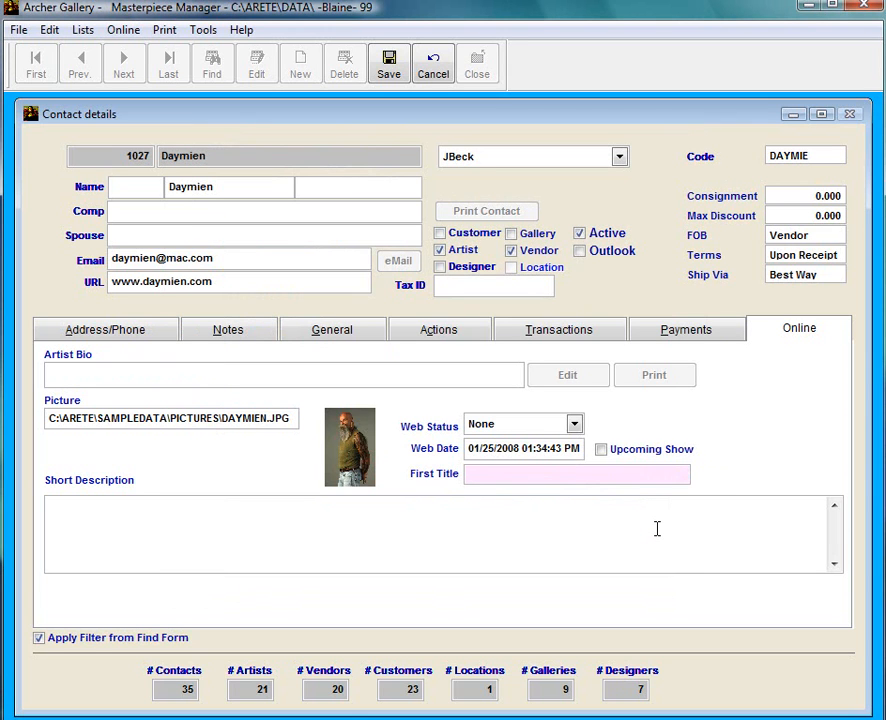
mouse_move(648, 524)
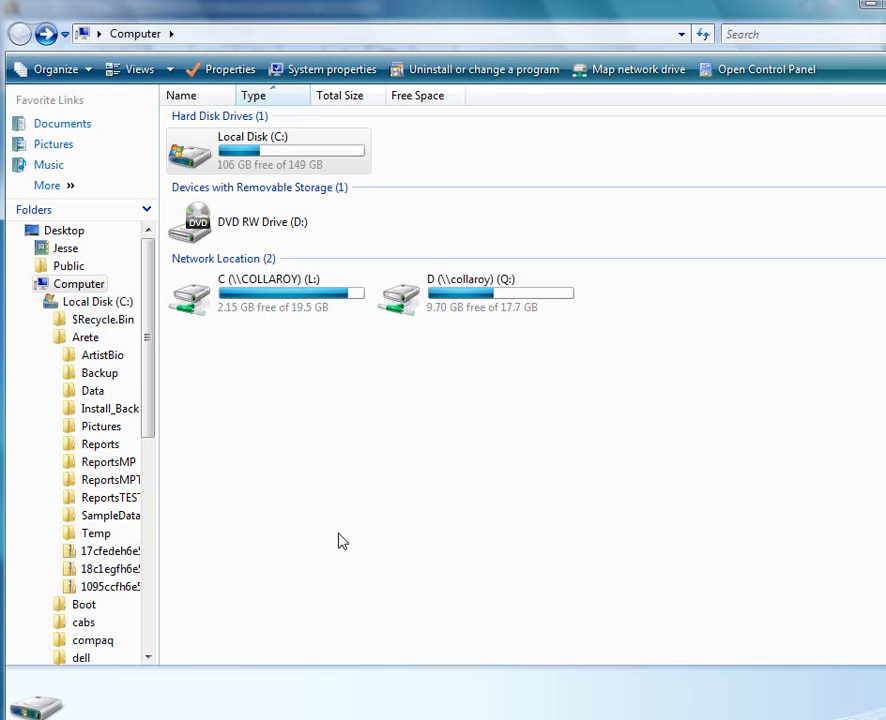
Browse to C:\Arete\ArtistBio and select DaymianBIO.docx
double_click(254, 152)
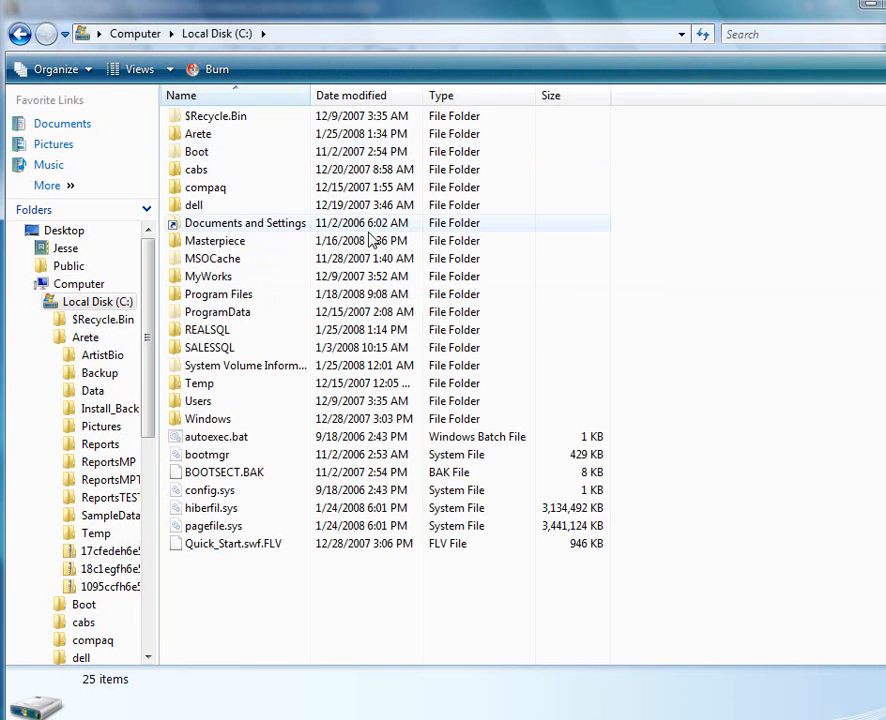
double_click(198, 132)
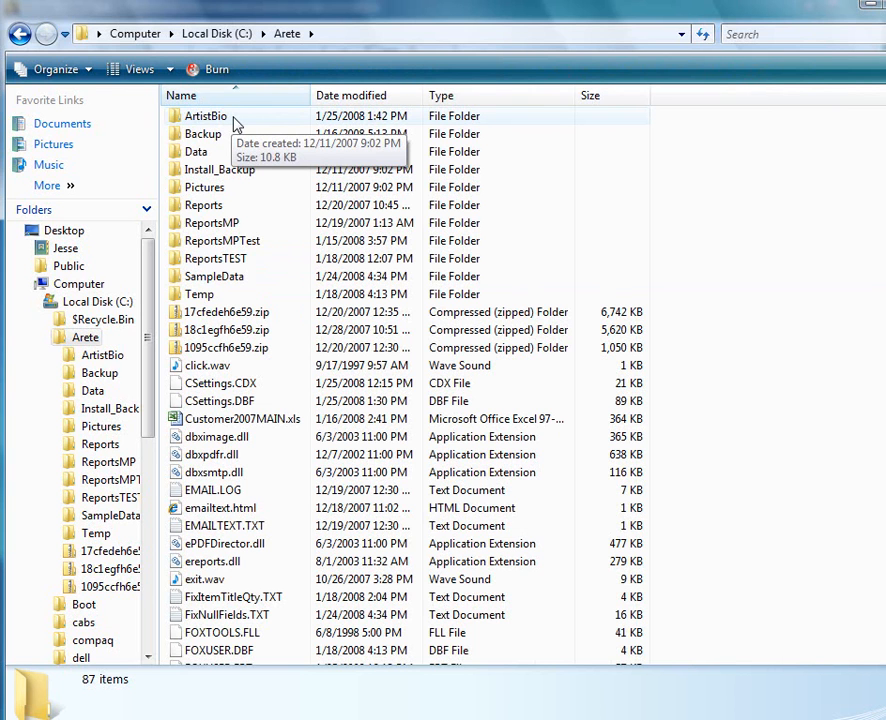
double_click(206, 116)
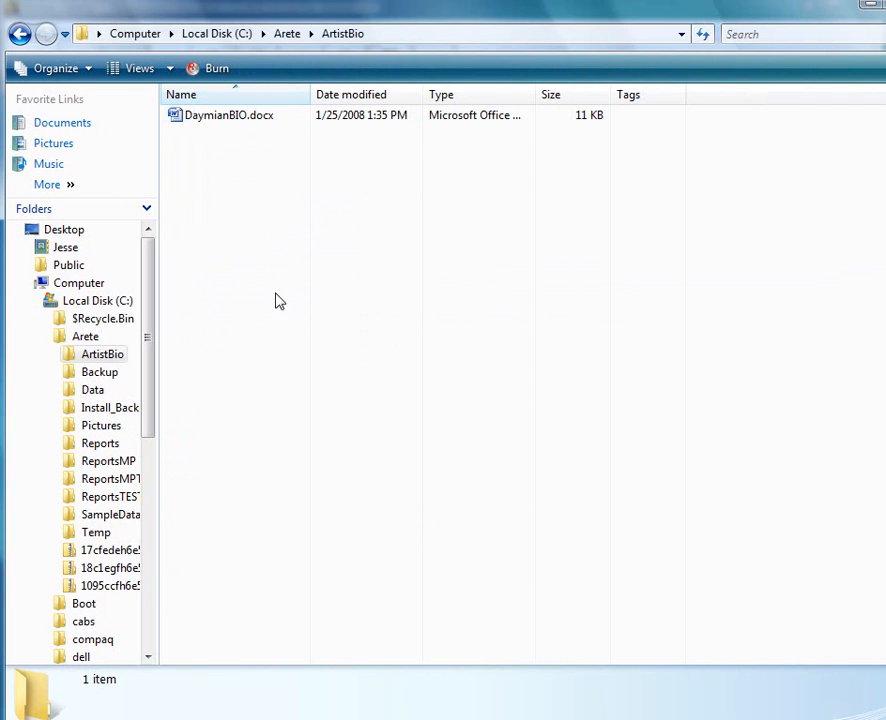
left_click(228, 114)
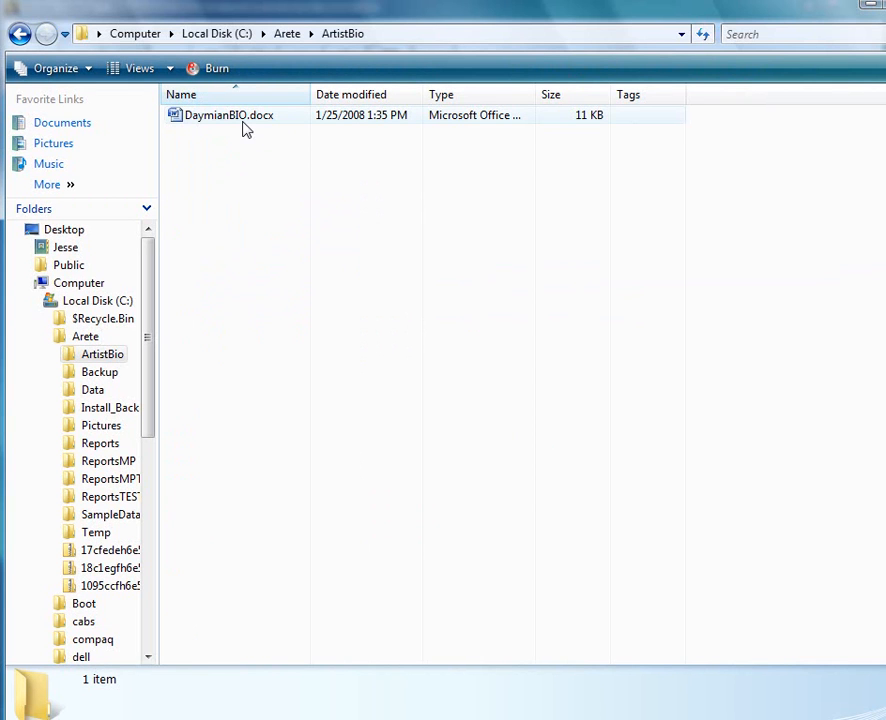
mouse_move(228, 124)
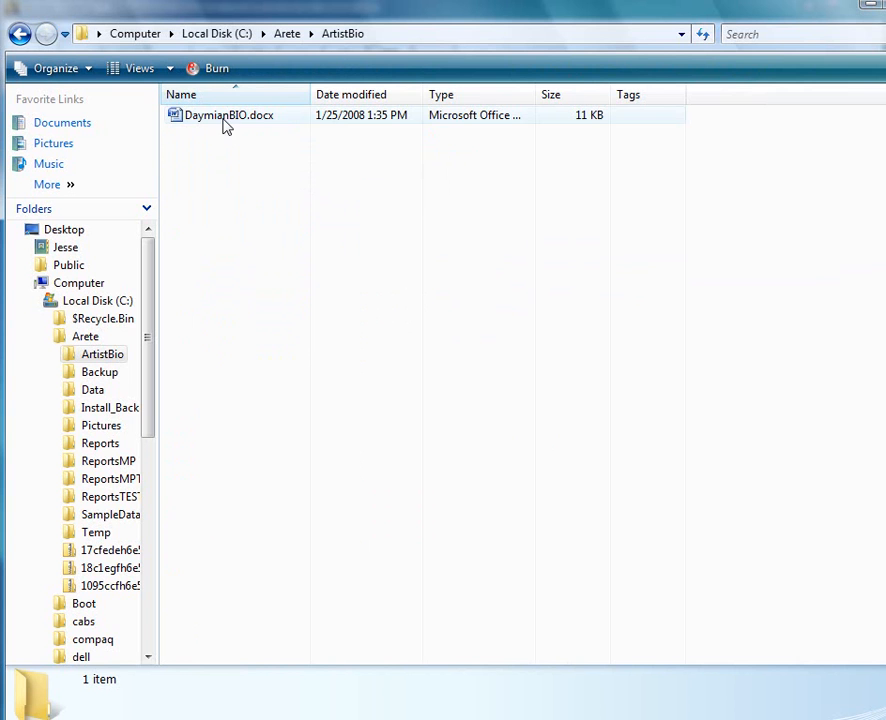
Open DaymianBIO.docx in Microsoft Word
double_click(228, 114)
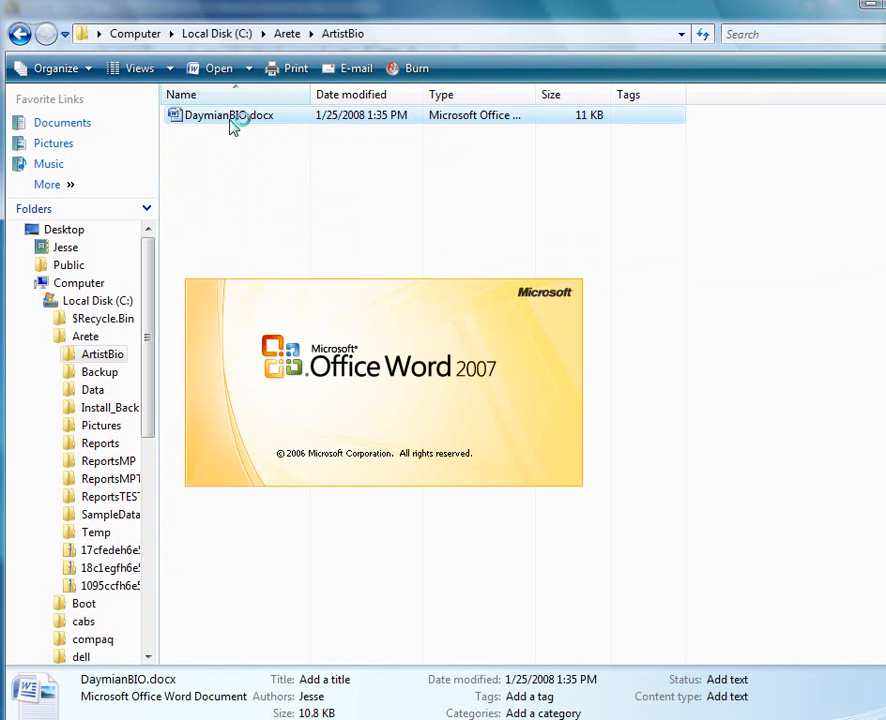
double_click(228, 114)
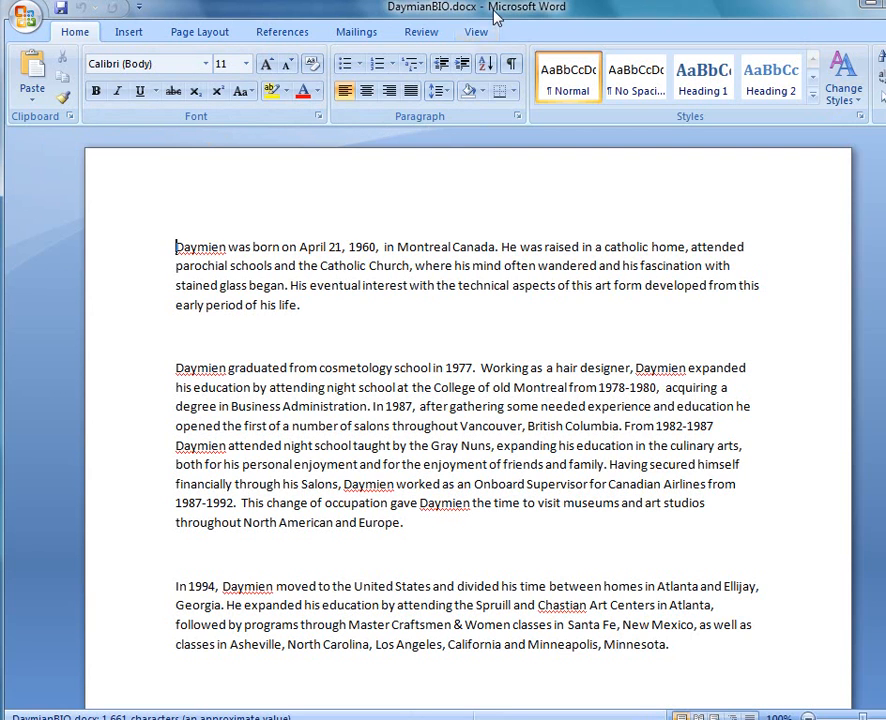
mouse_move(430, 186)
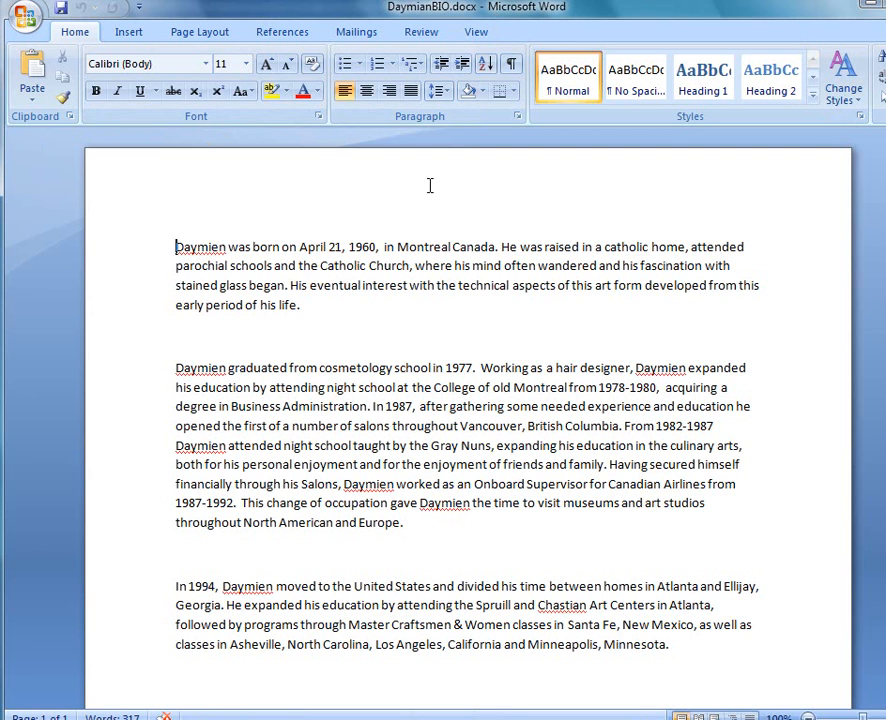
mouse_move(464, 112)
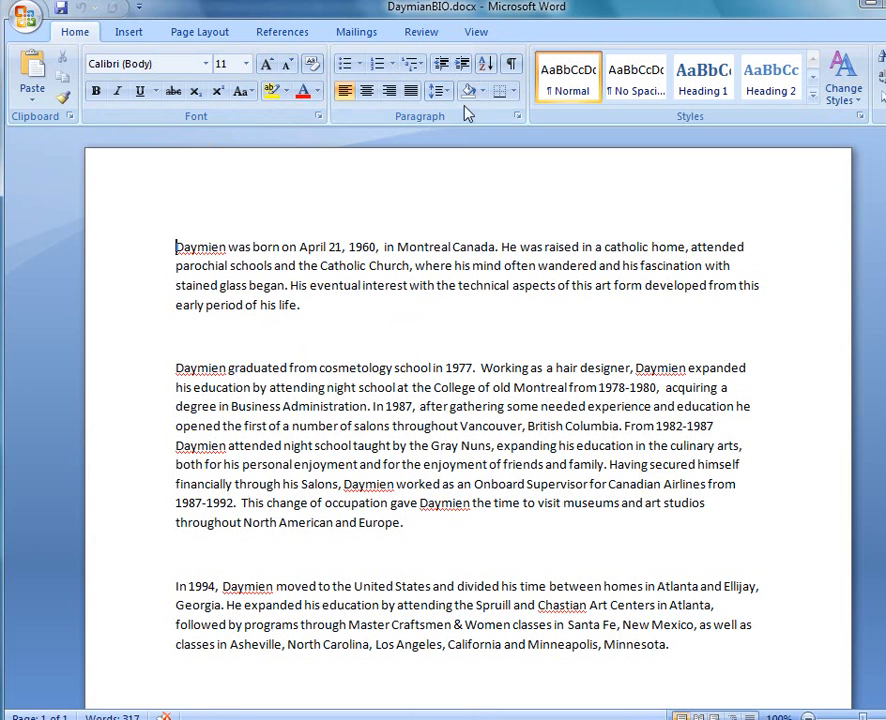
mouse_move(464, 14)
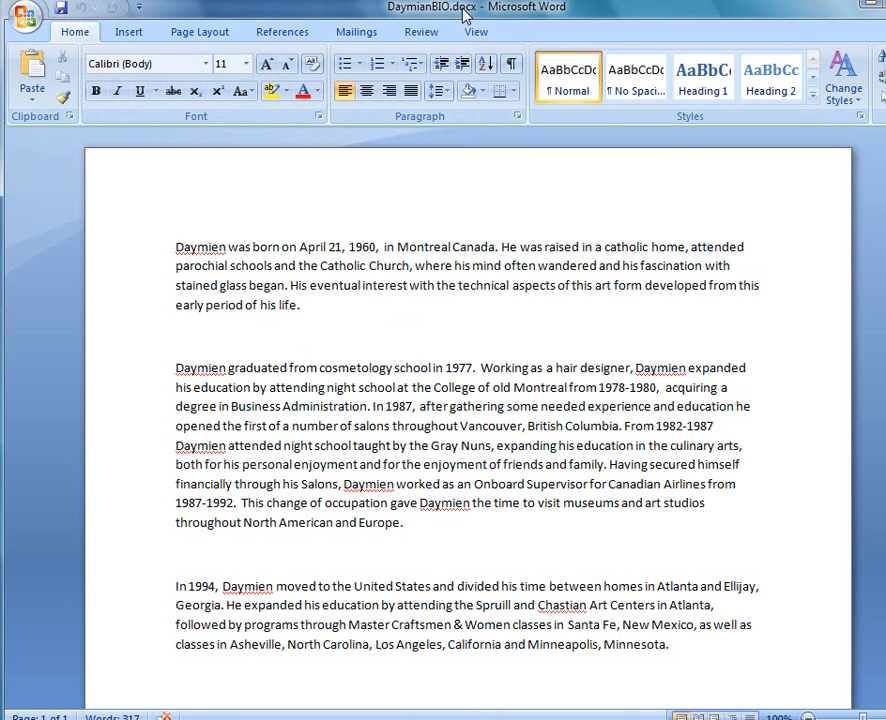
mouse_move(444, 160)
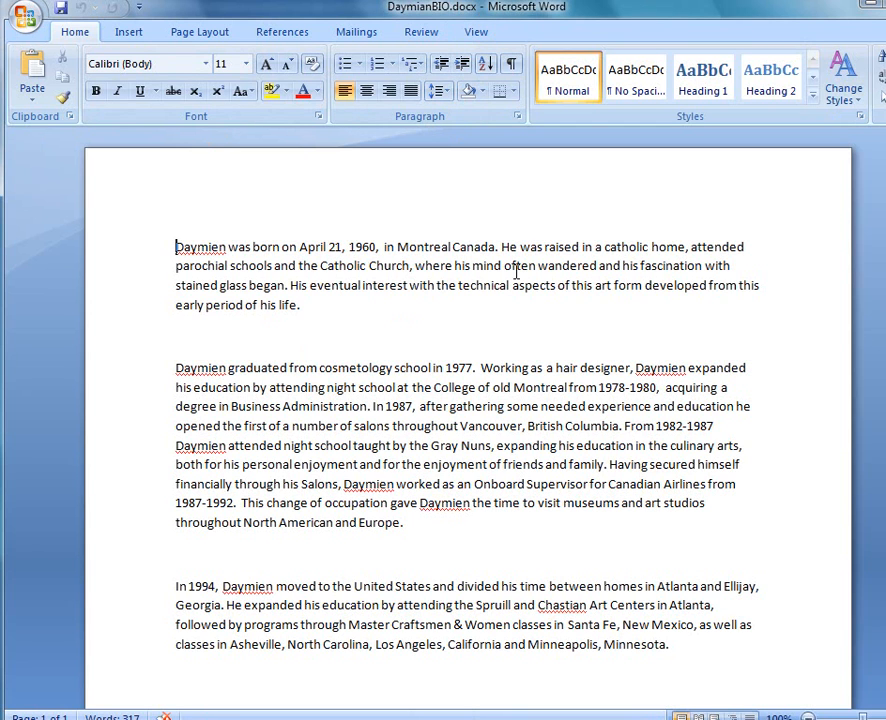
mouse_move(24, 16)
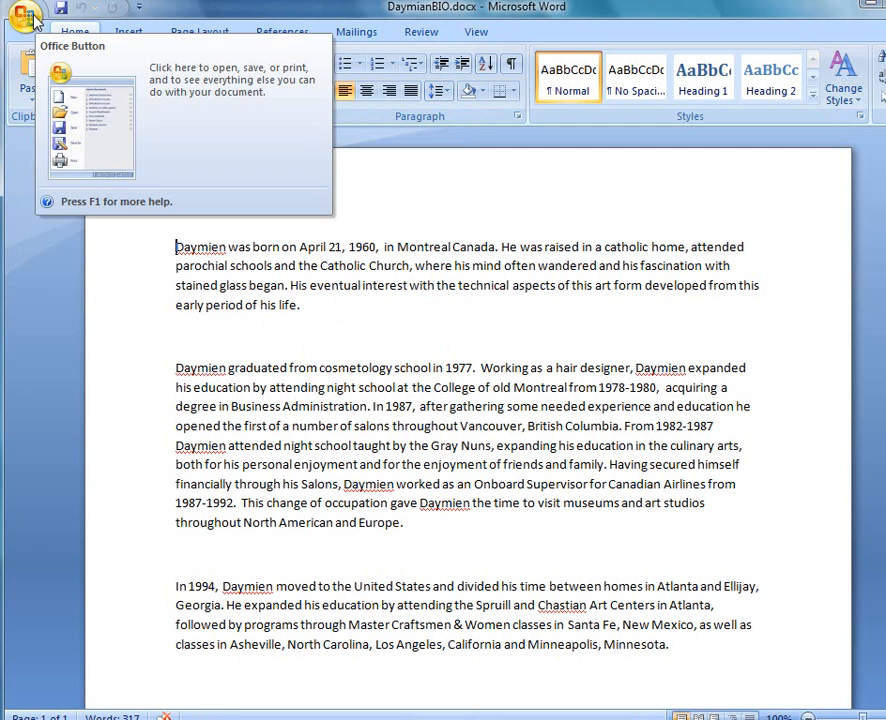
Start Save As for the biography and show the save file type list
left_click(28, 20)
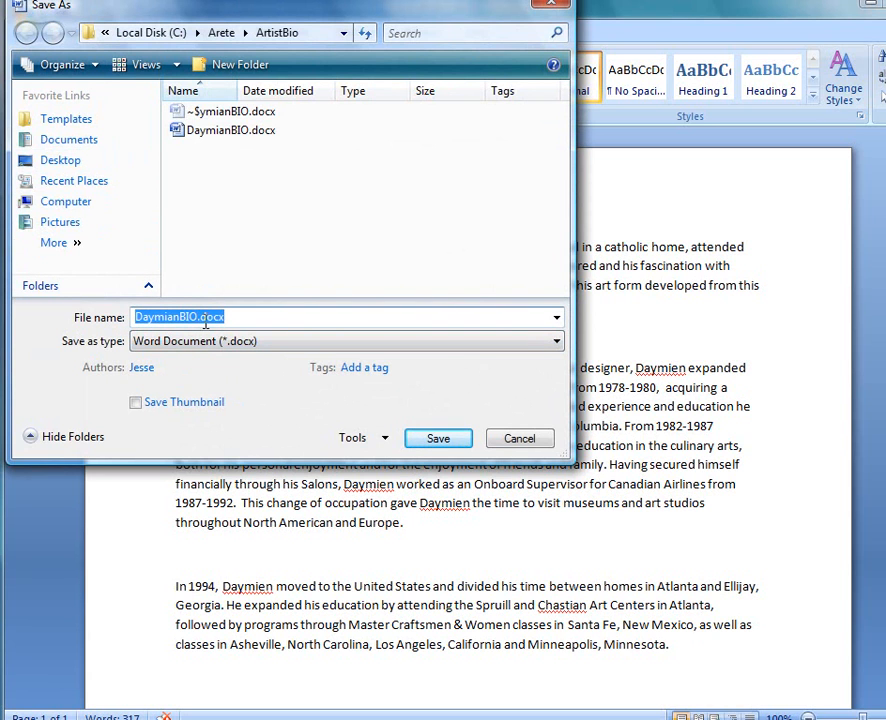
left_click(548, 340)
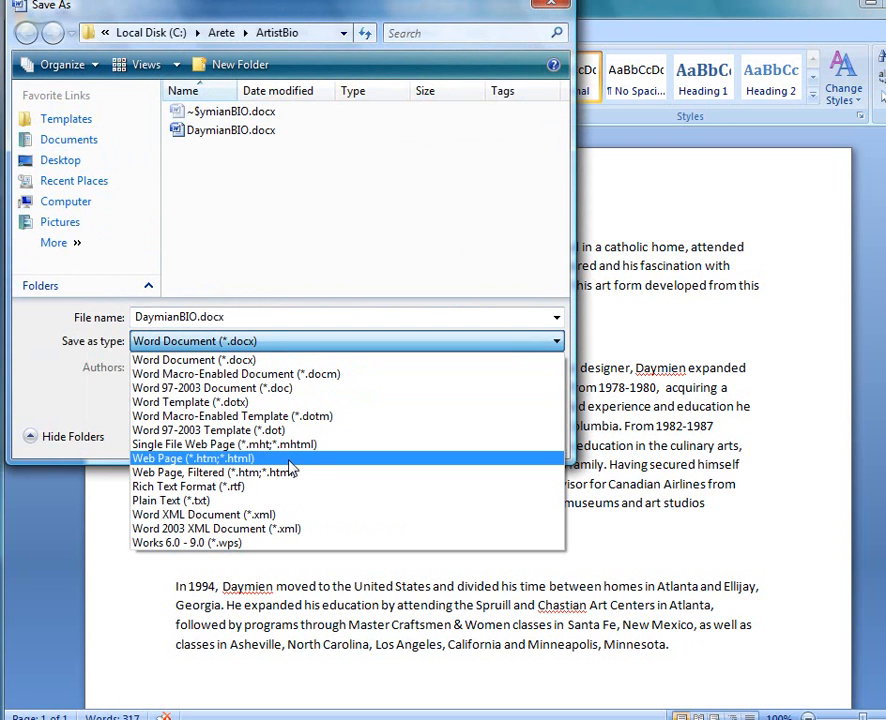
mouse_move(300, 470)
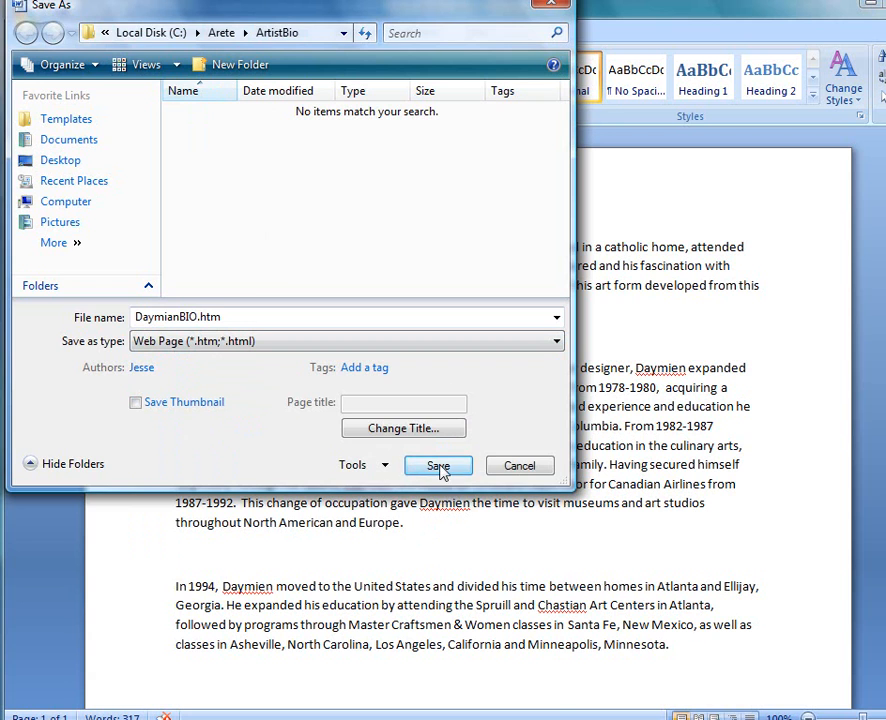
Save the biography as web page DaymianBIO.htm, then begin browsing for Daymien's Artist Bio file
left_click(438, 464)
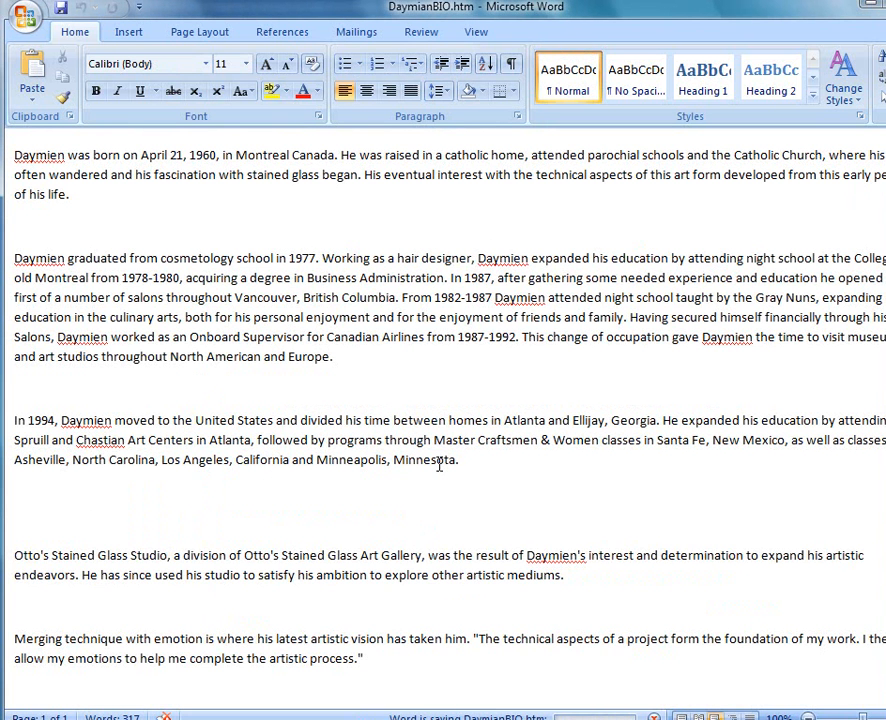
mouse_move(648, 378)
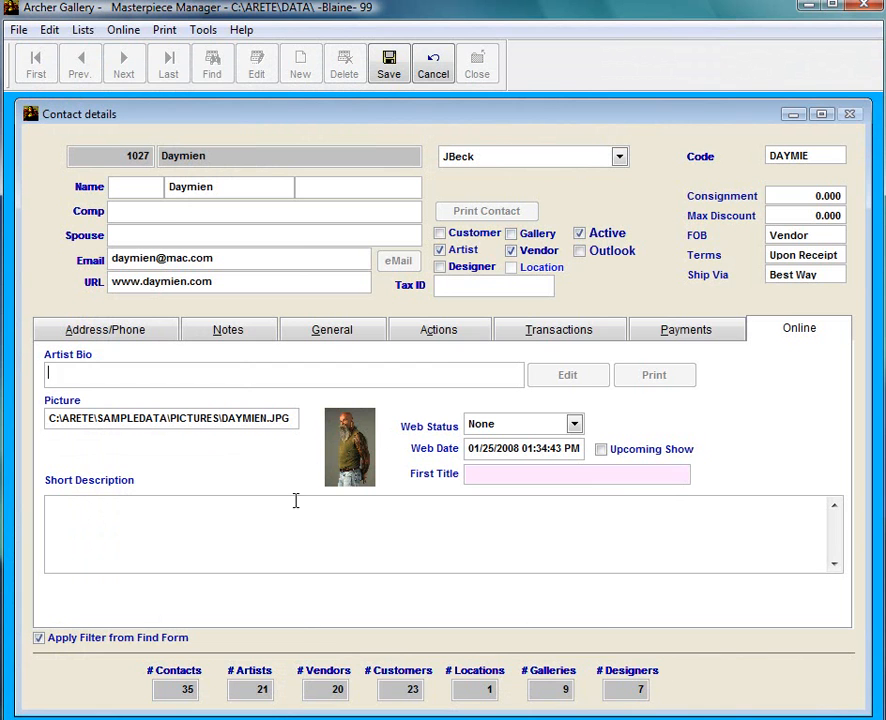
mouse_move(180, 608)
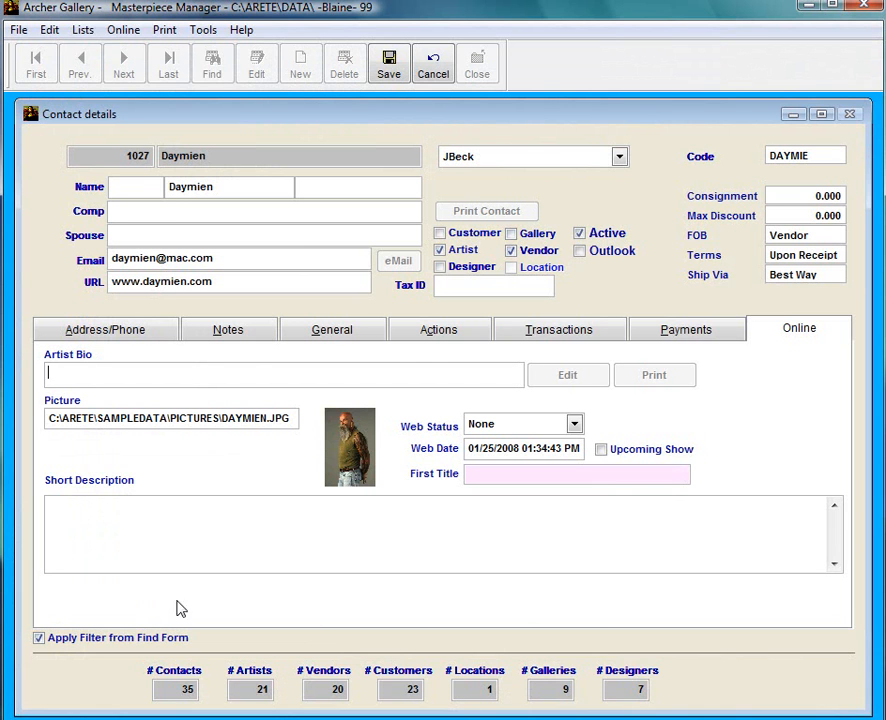
left_click(568, 374)
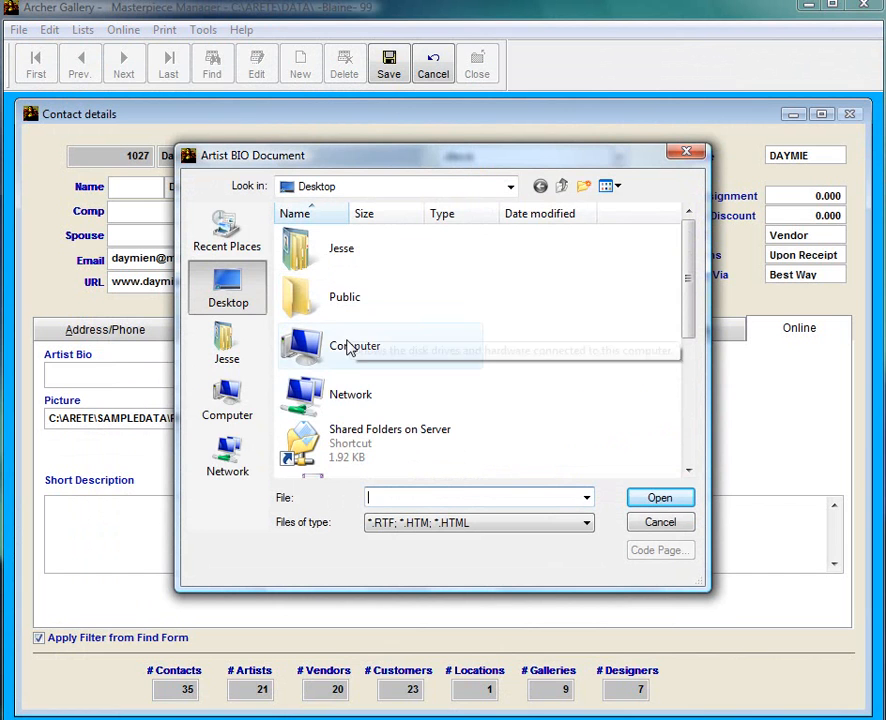
Attach C:\Arete\ArtistBio\DaymianBIO.htm as Daymien's artist bio document
double_click(354, 346)
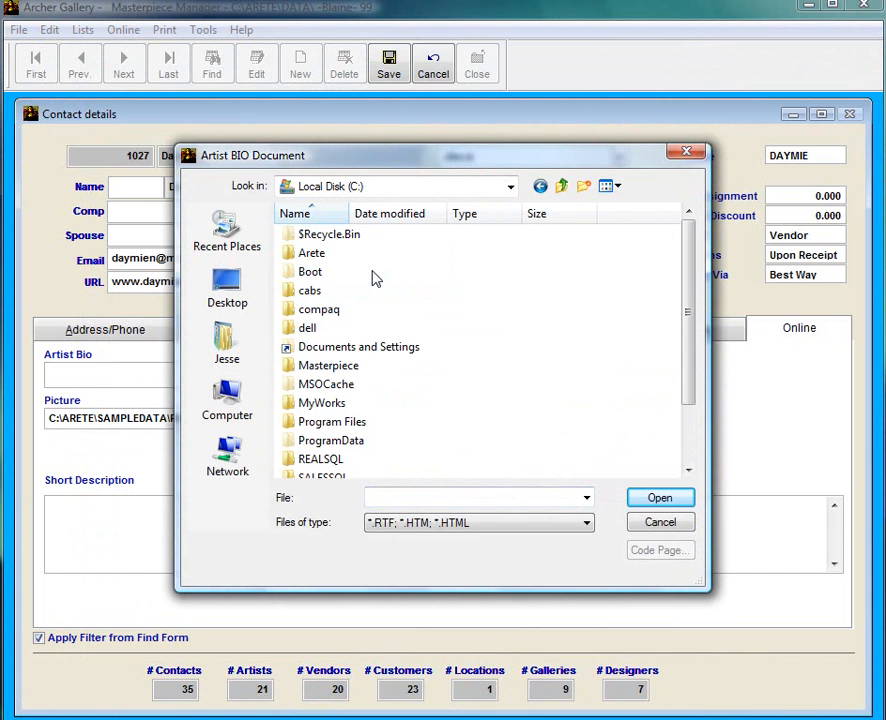
double_click(312, 252)
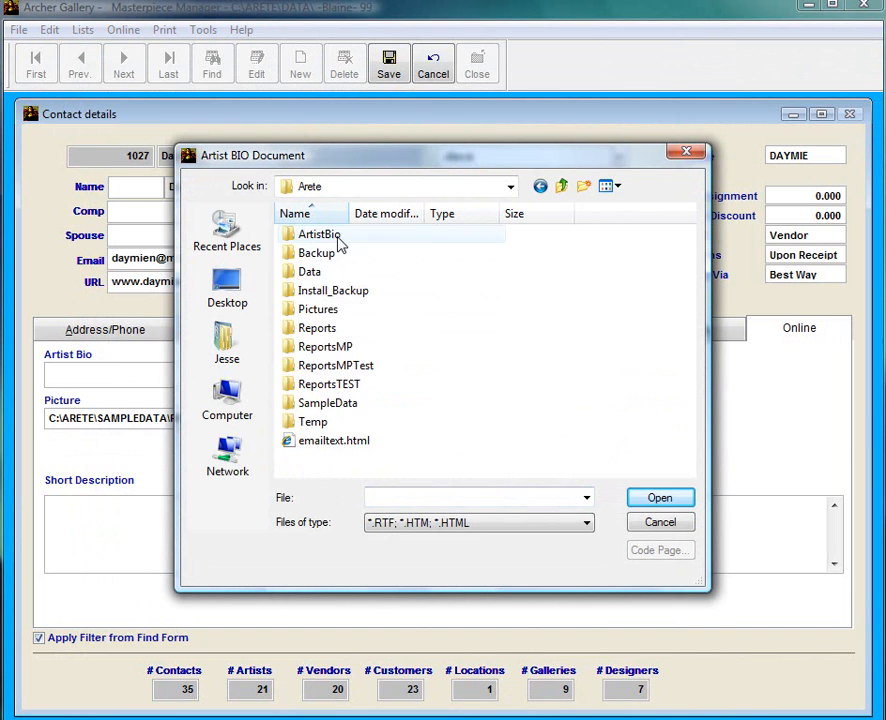
double_click(318, 232)
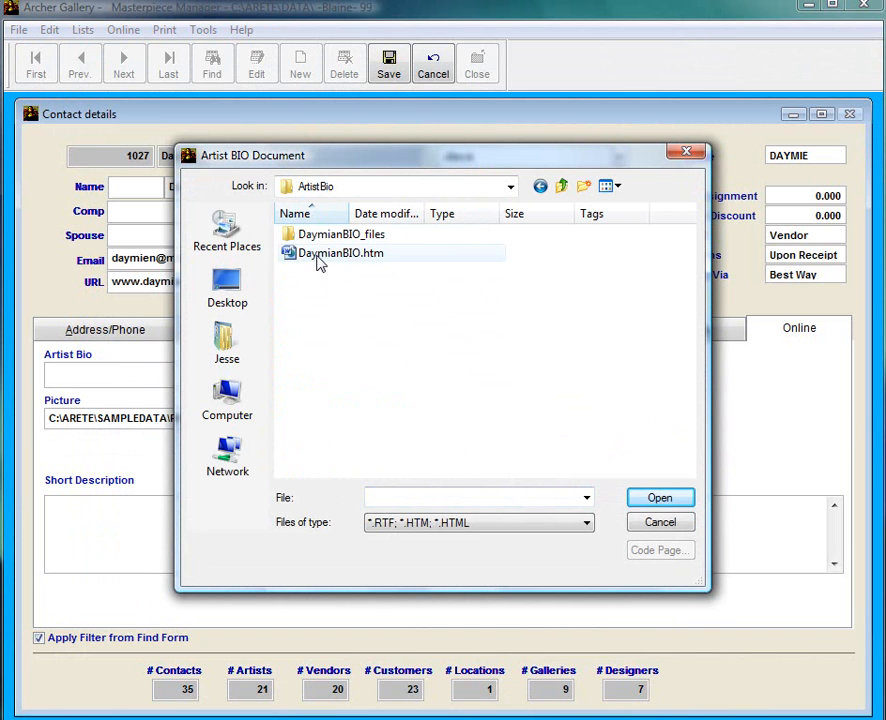
left_click(340, 252)
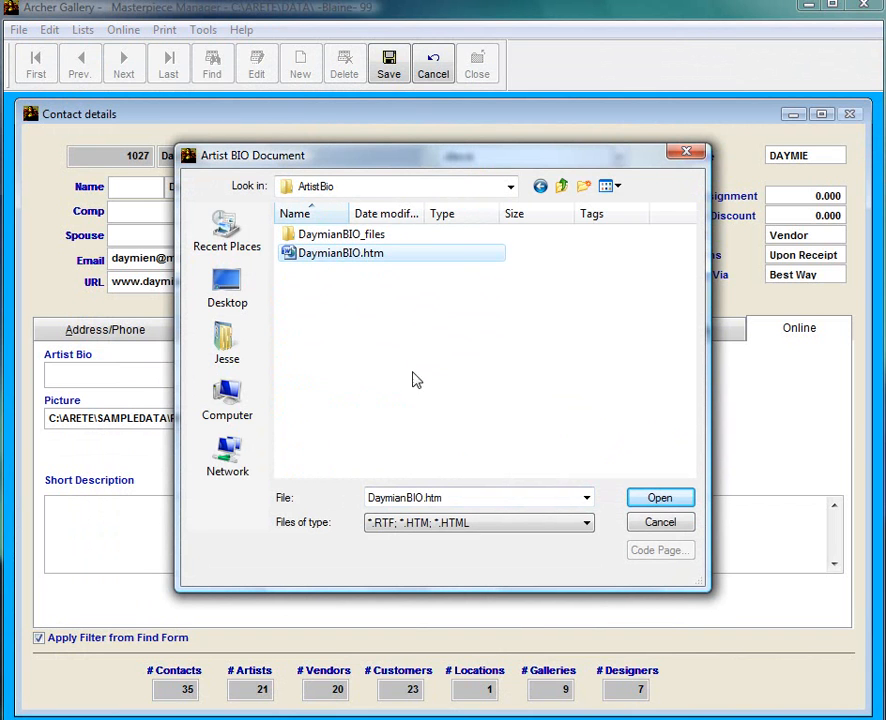
left_click(660, 496)
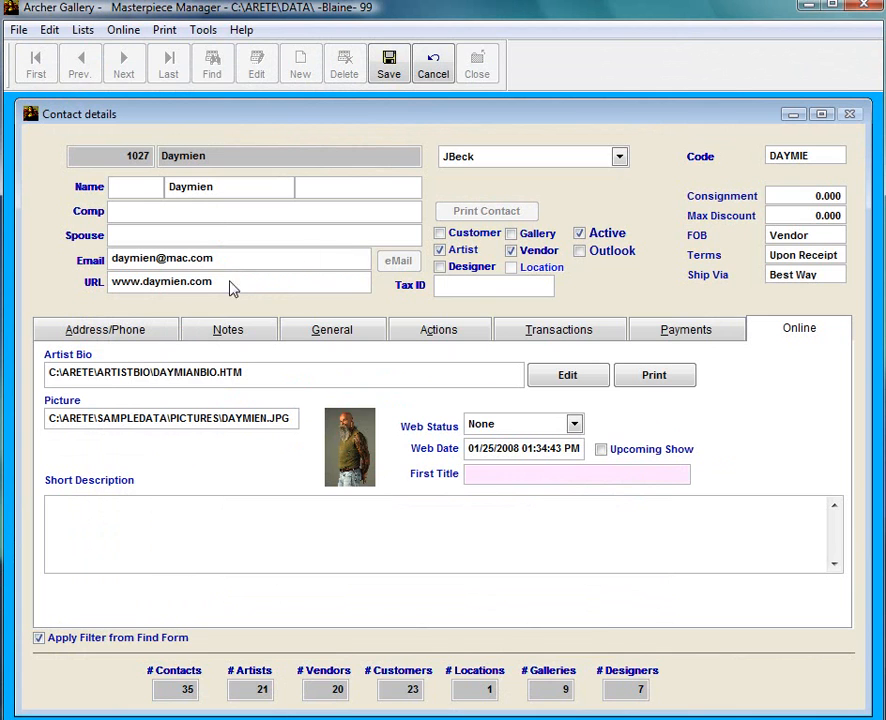
mouse_move(170, 376)
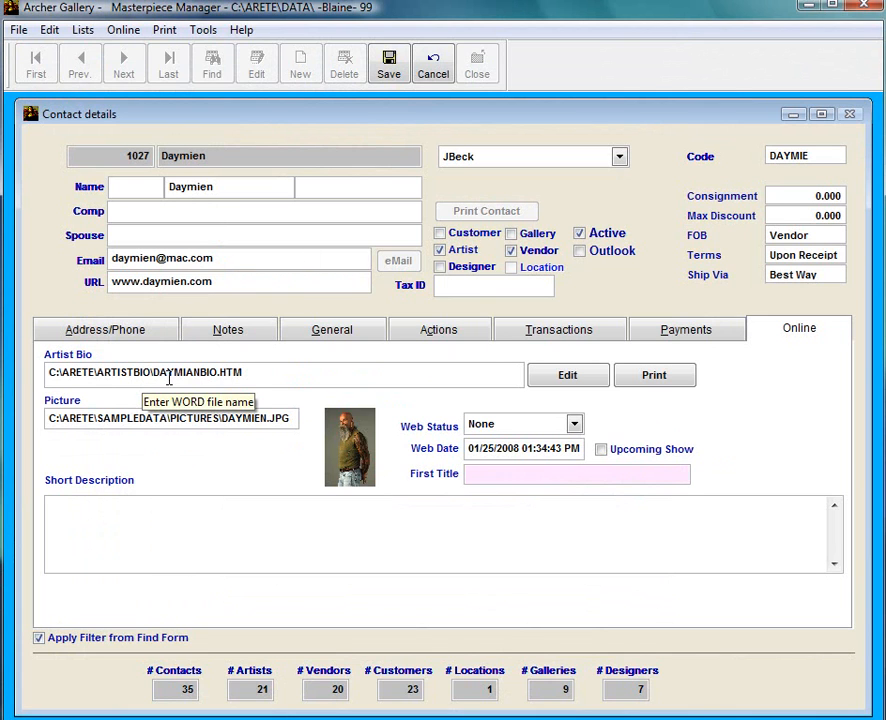
mouse_move(116, 374)
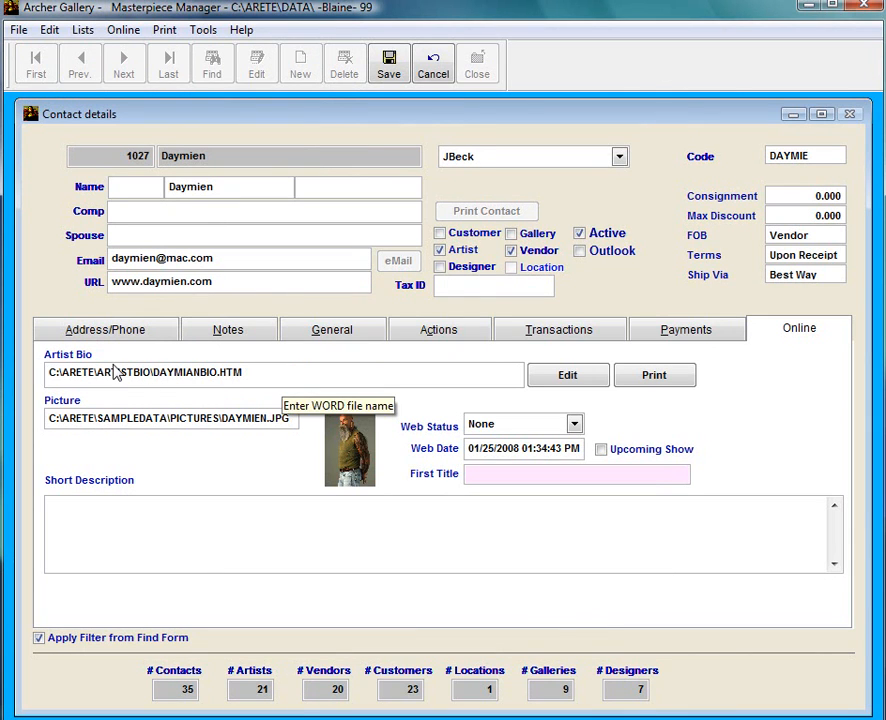
mouse_move(558, 440)
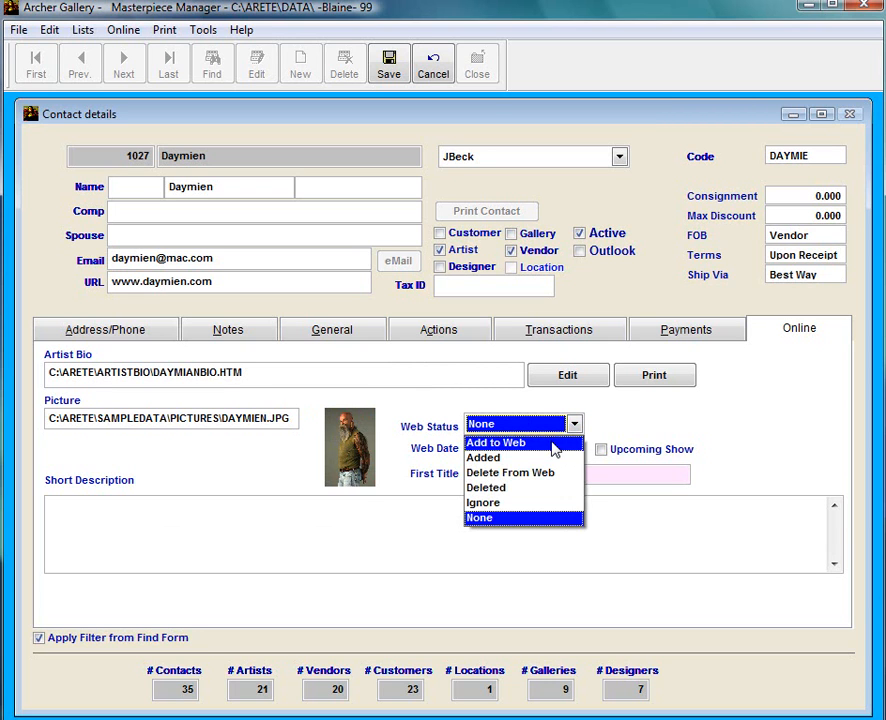
Save Daymien with Web Status Add to Web, adding all his titles and items too
left_click(496, 442)
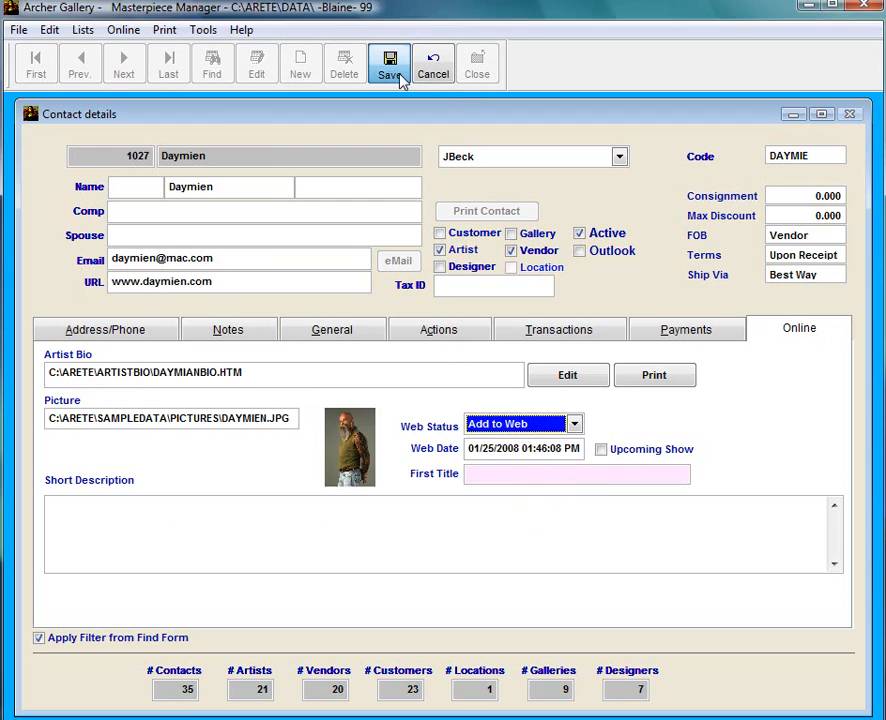
left_click(388, 62)
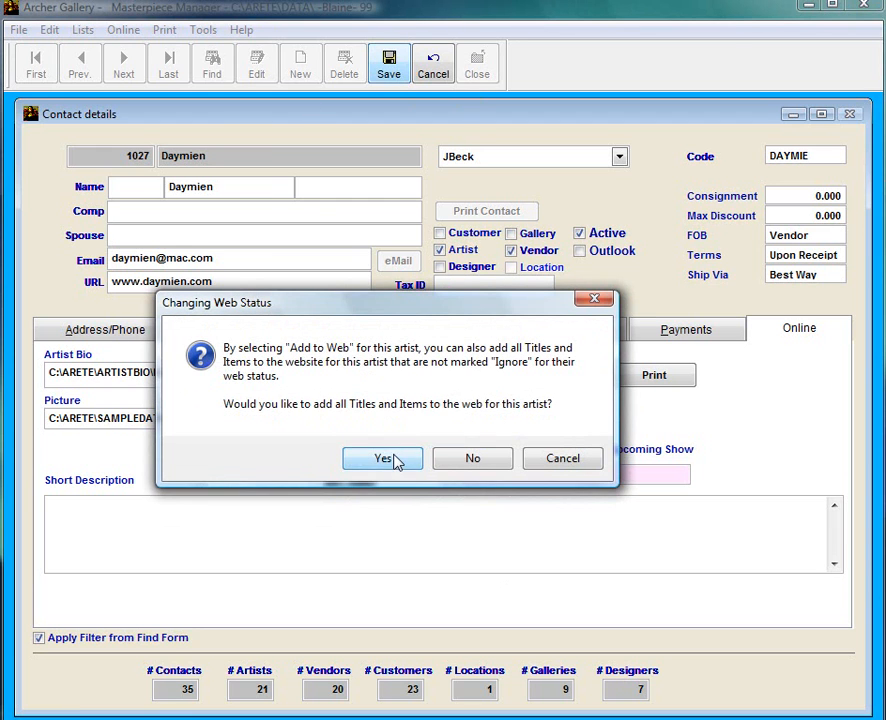
left_click(382, 458)
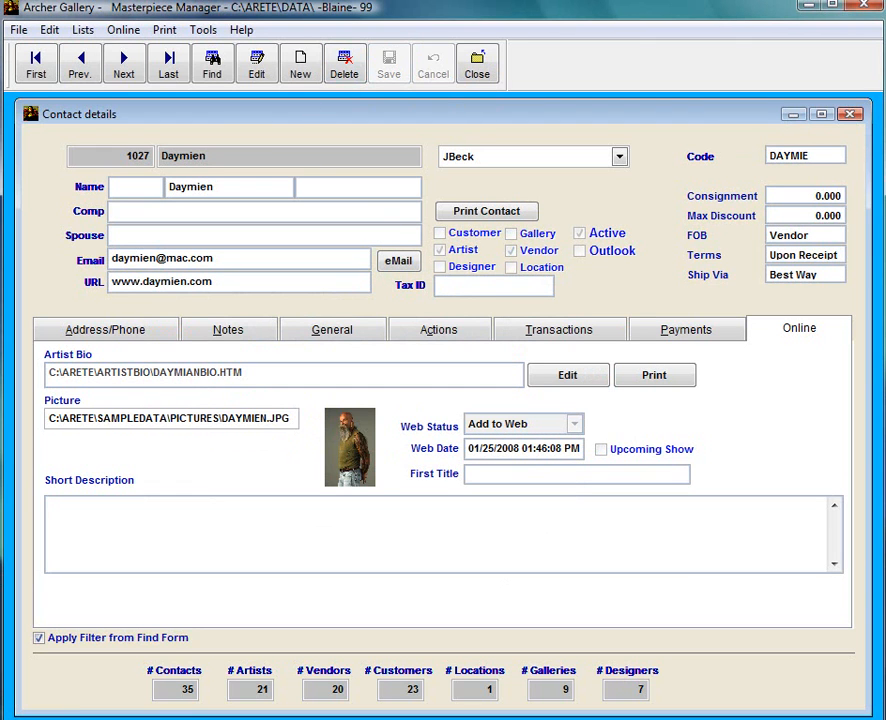
Run Online > Update My Web Site to push the changes to the website
left_click(122, 30)
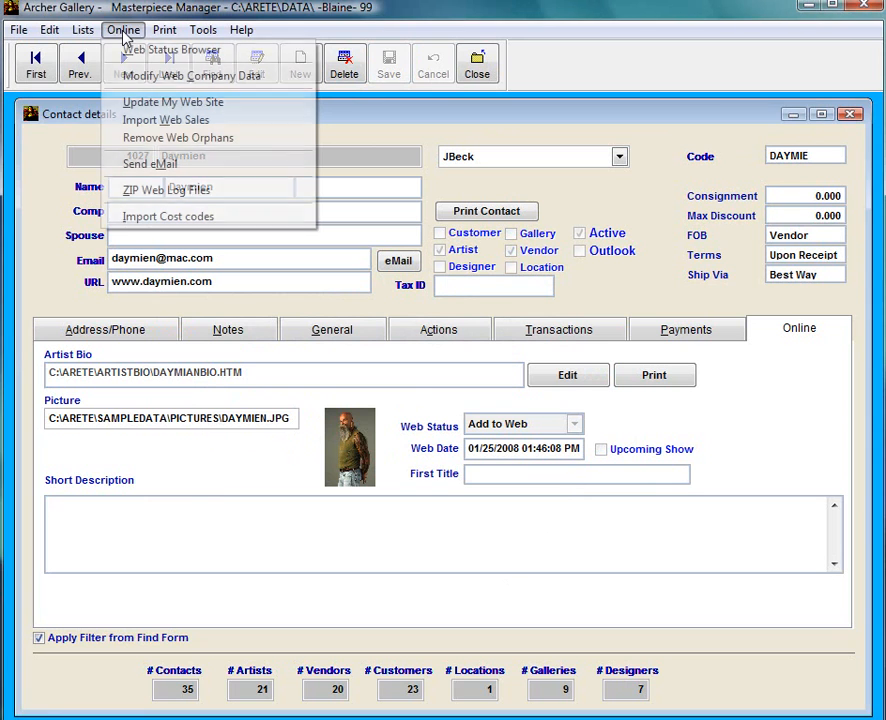
mouse_move(174, 100)
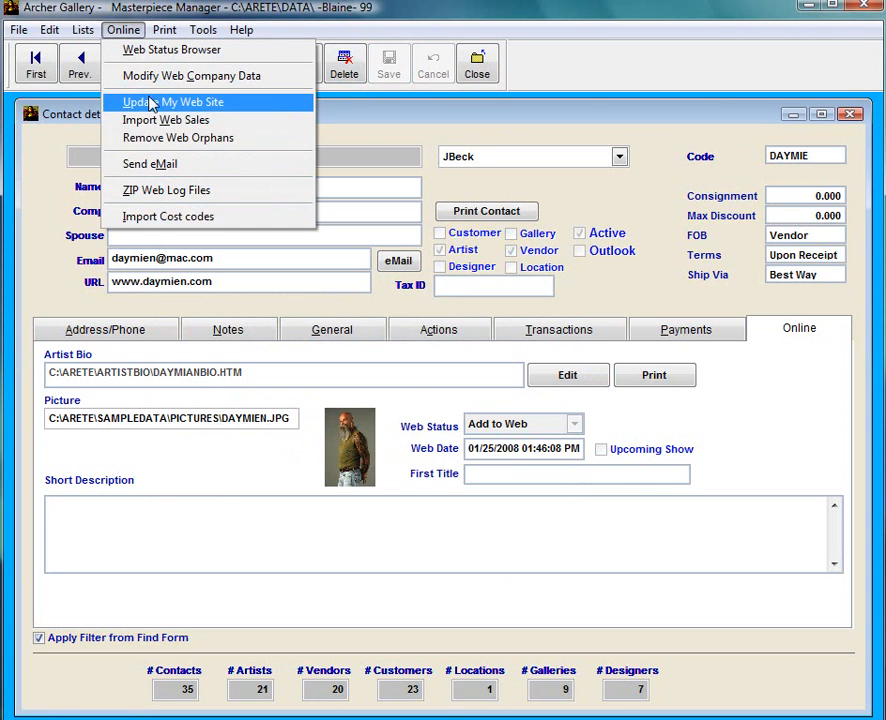
left_click(174, 100)
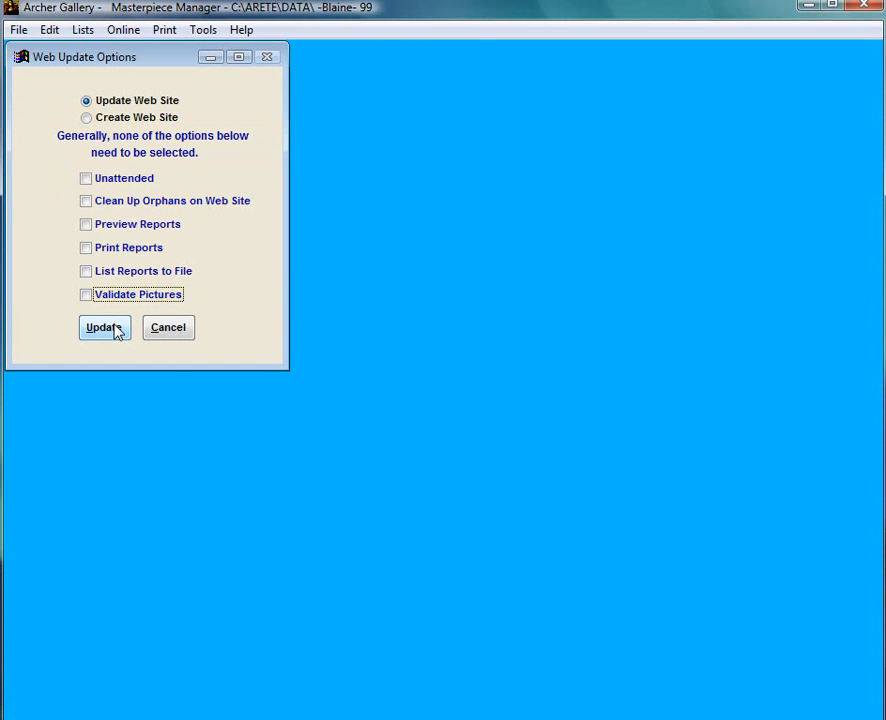
left_click(104, 328)
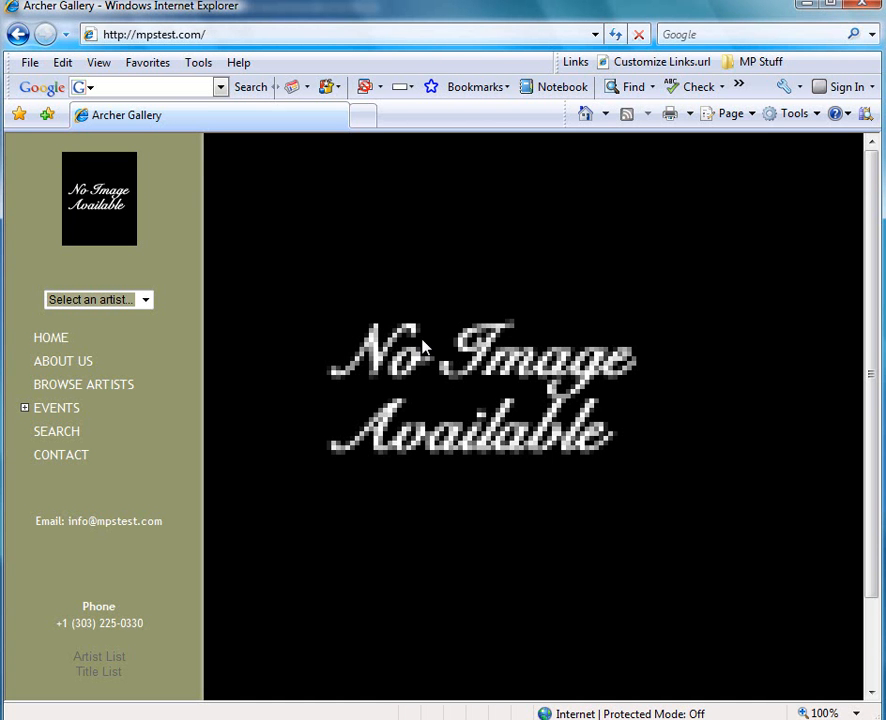
mouse_move(236, 320)
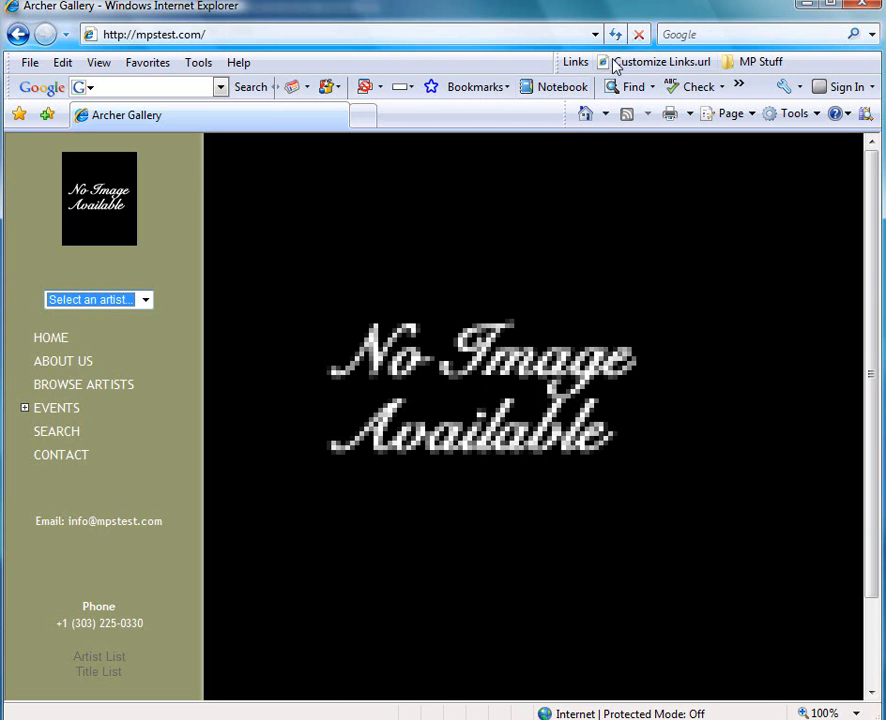
Choose Daymien from the 'Select an artist' list on the gallery site
left_click(56, 408)
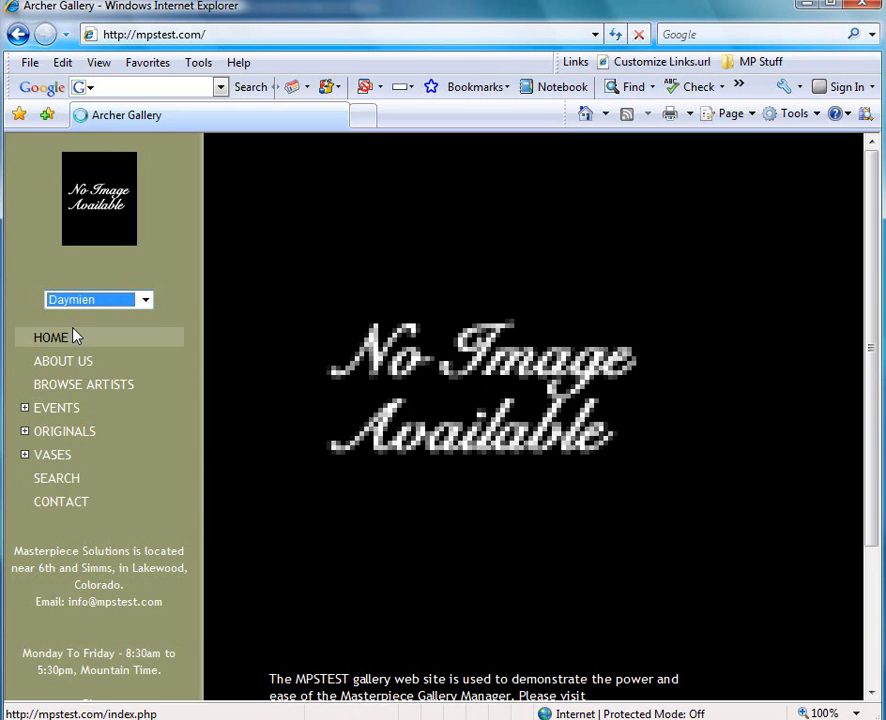
Go to Daymien's artwork page and open his Artist's Biography
left_click(96, 300)
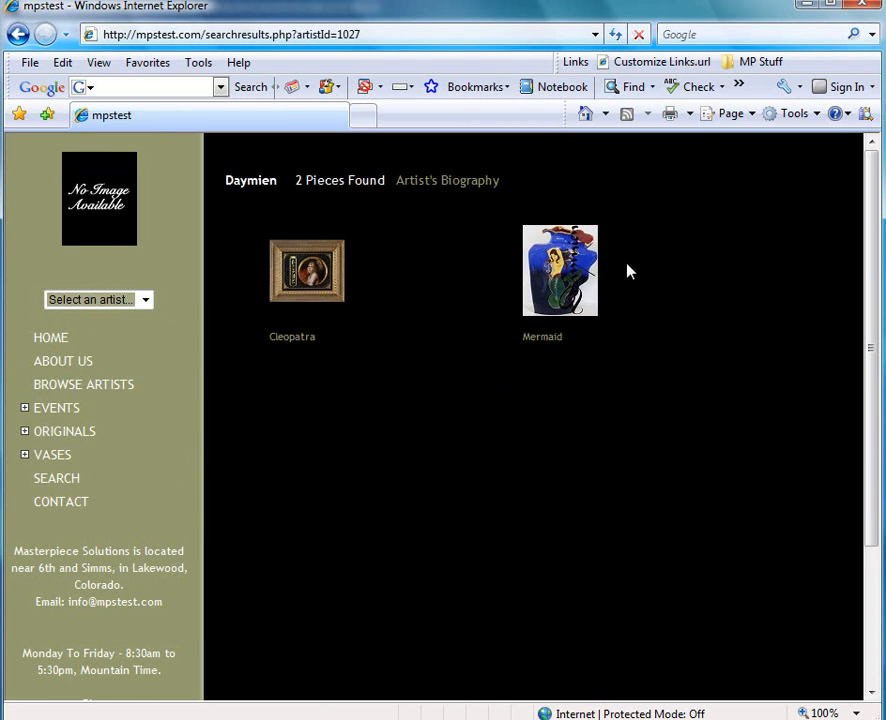
mouse_move(436, 248)
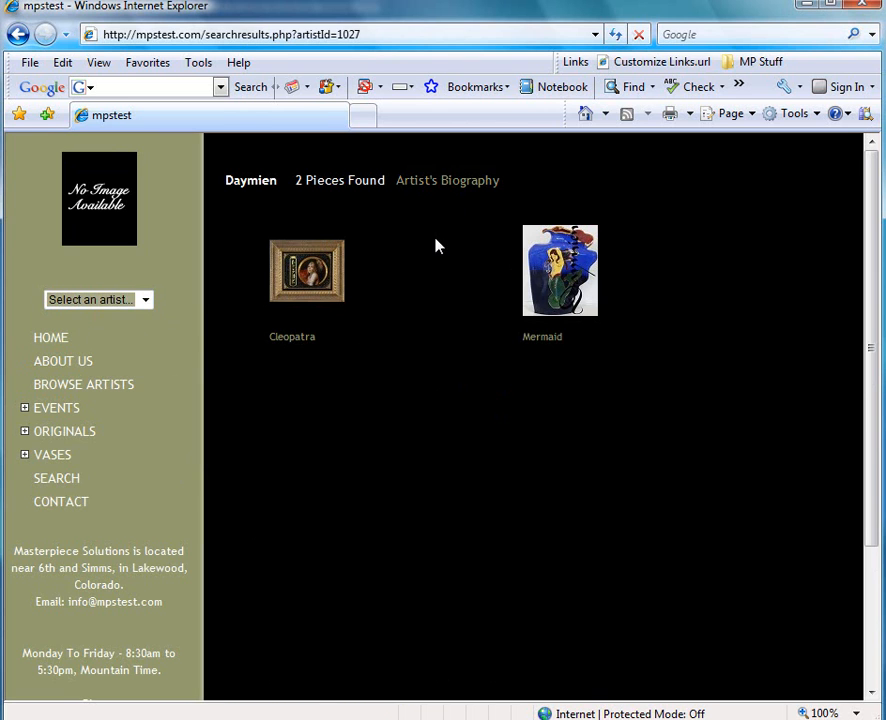
mouse_move(464, 240)
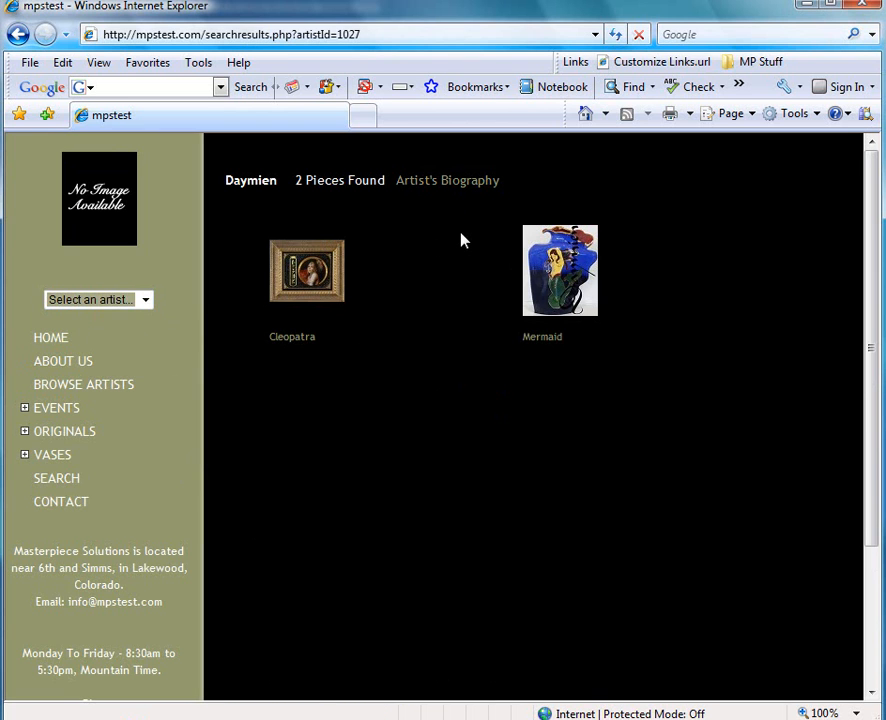
mouse_move(448, 180)
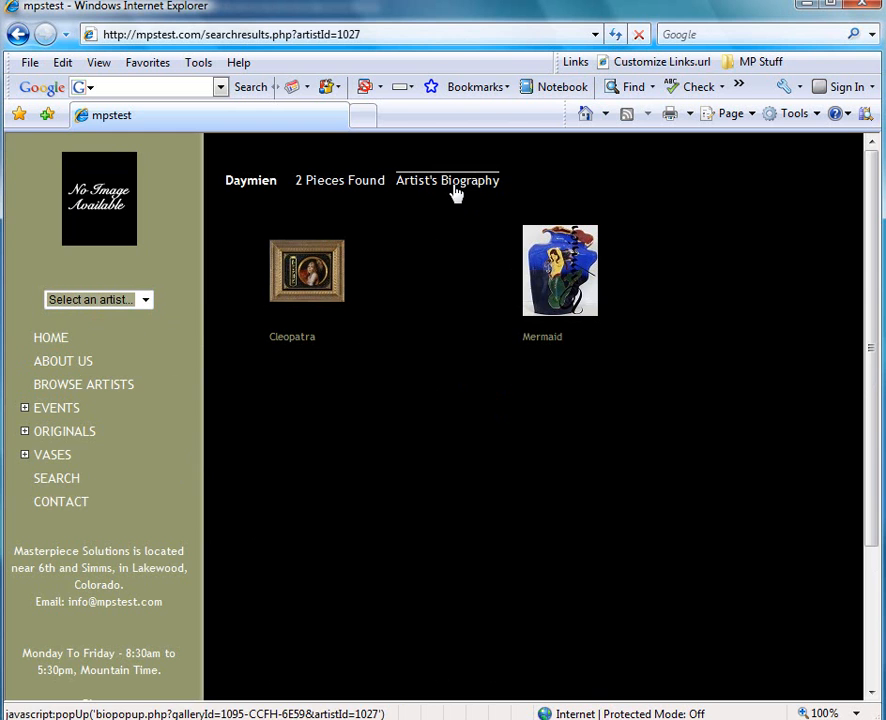
mouse_move(460, 192)
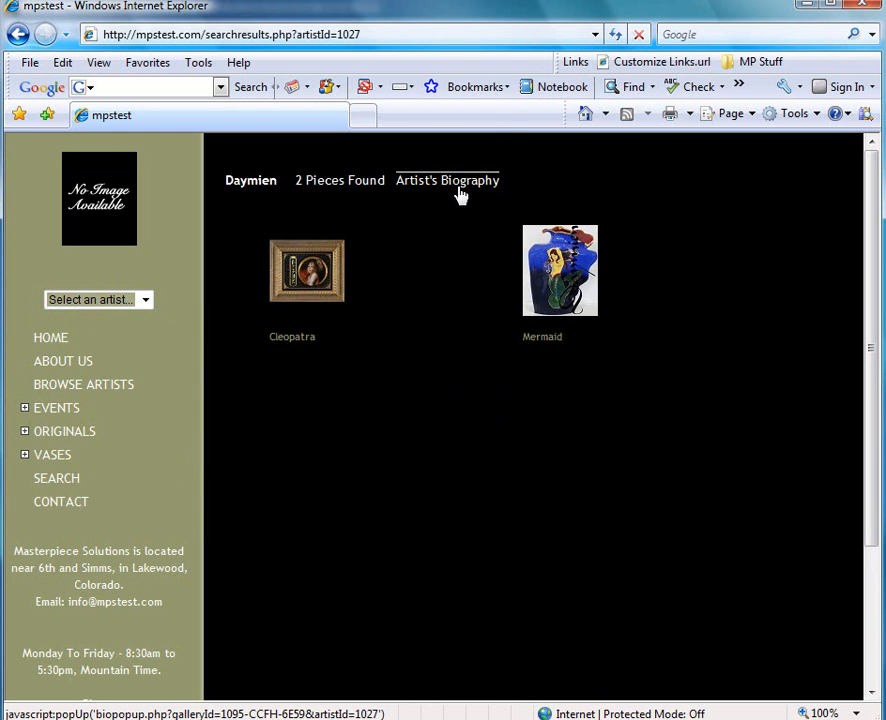
left_click(448, 180)
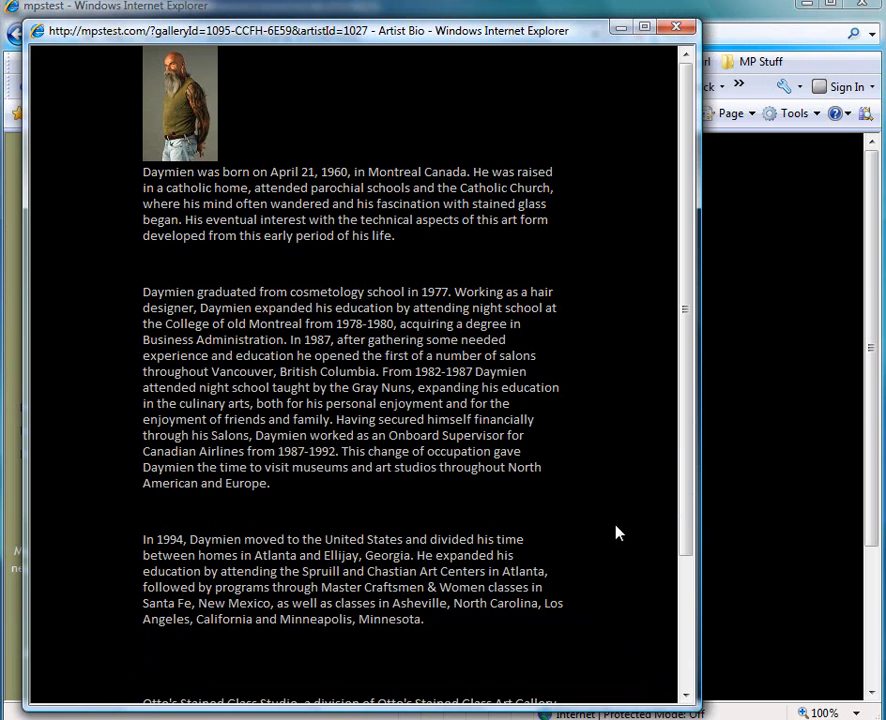
mouse_move(520, 512)
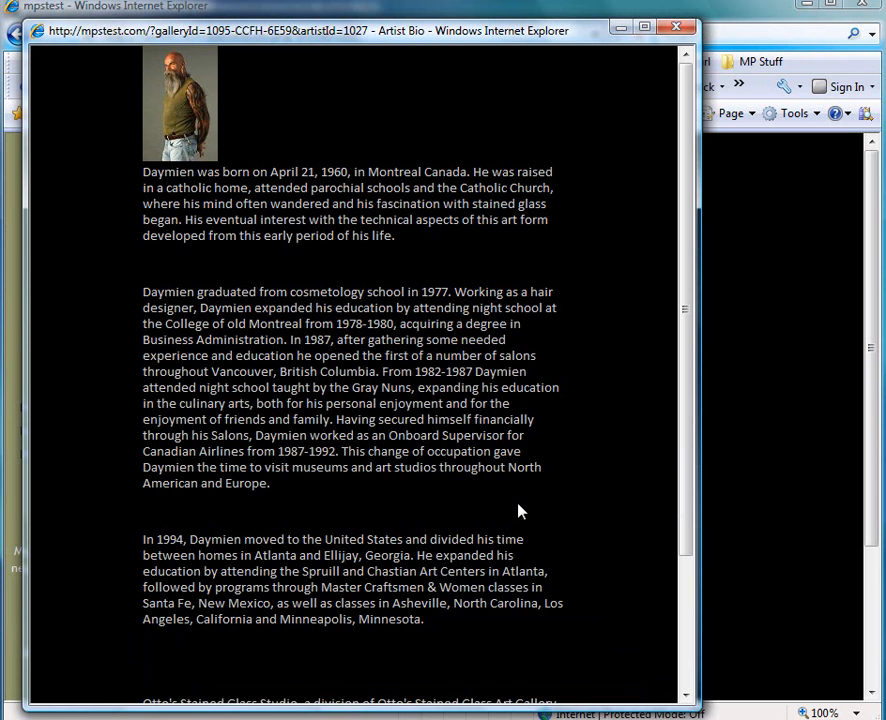
mouse_move(508, 536)
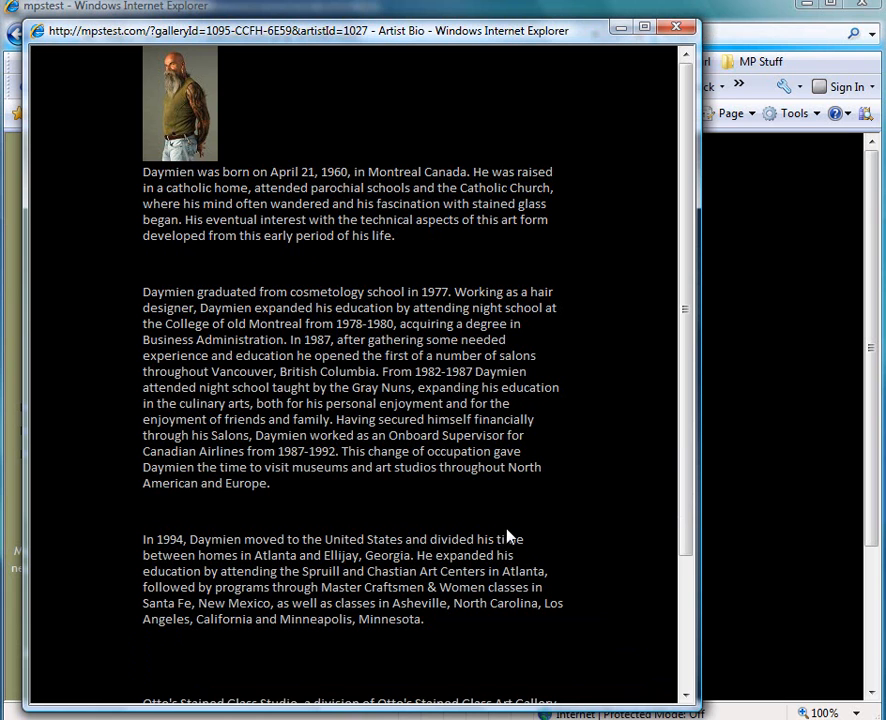